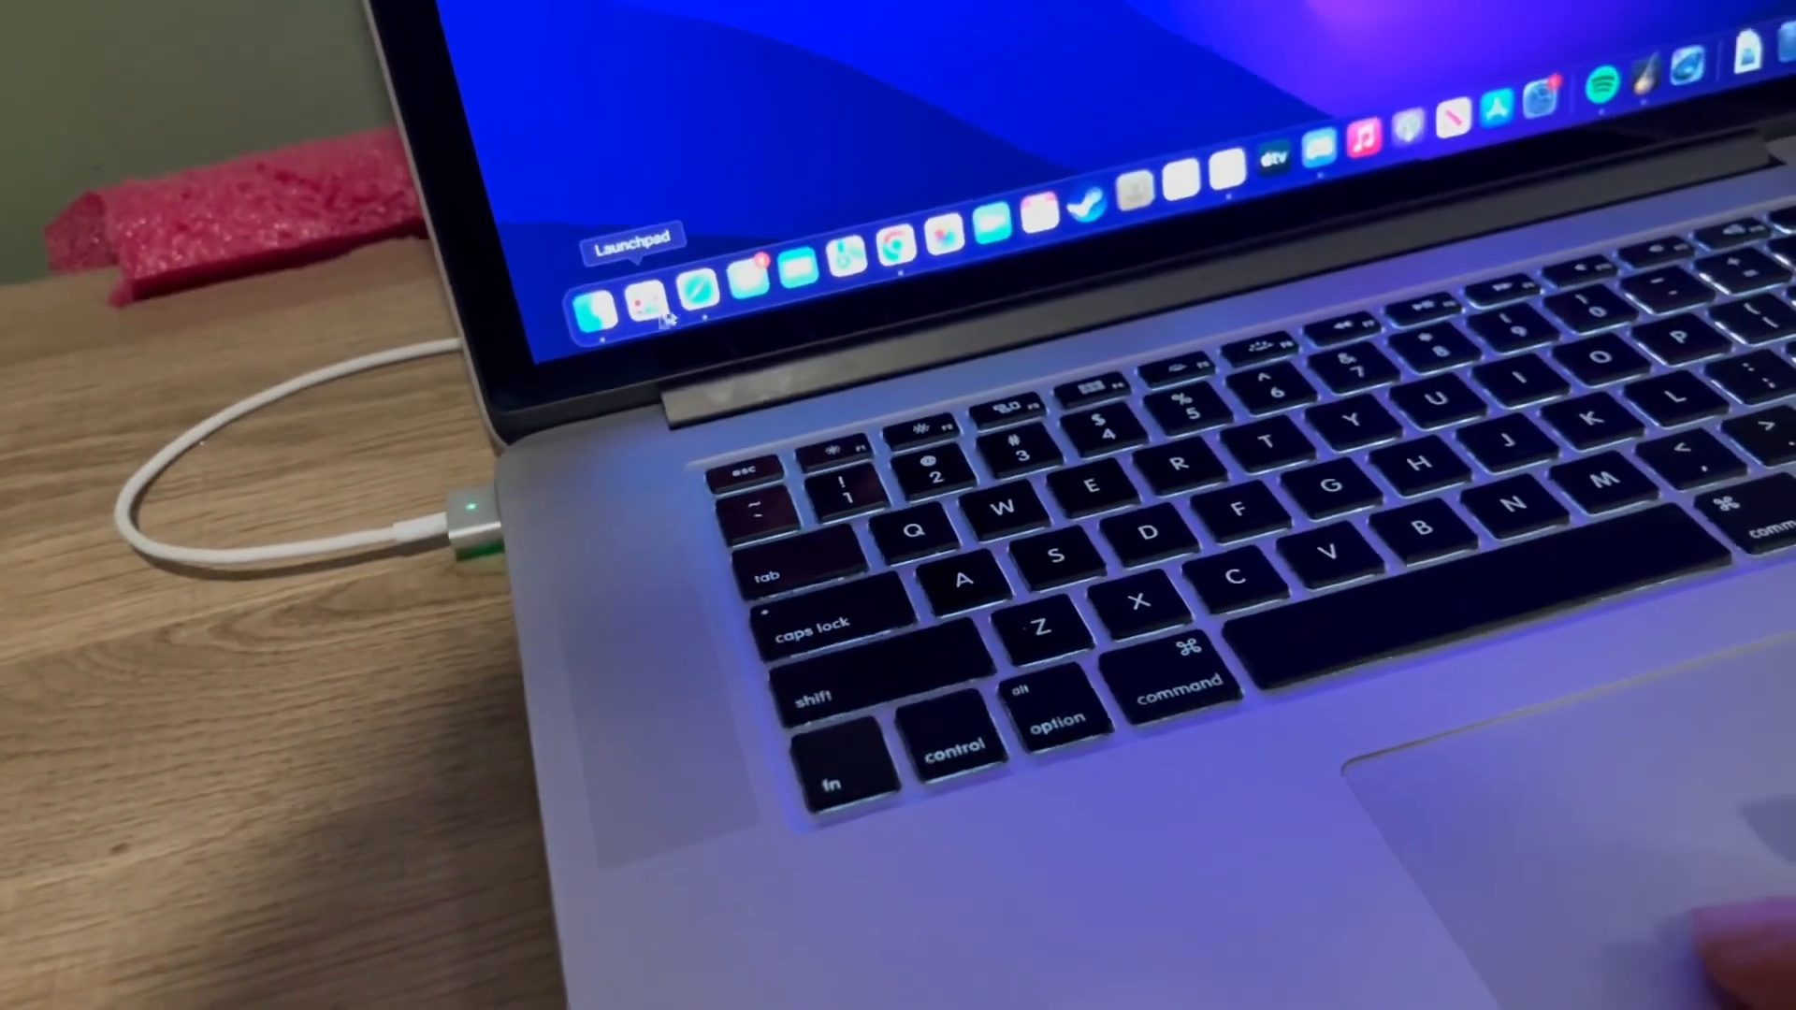
- Launch Google Chrome from the Dock so its profile chooser appears
click(595, 305)
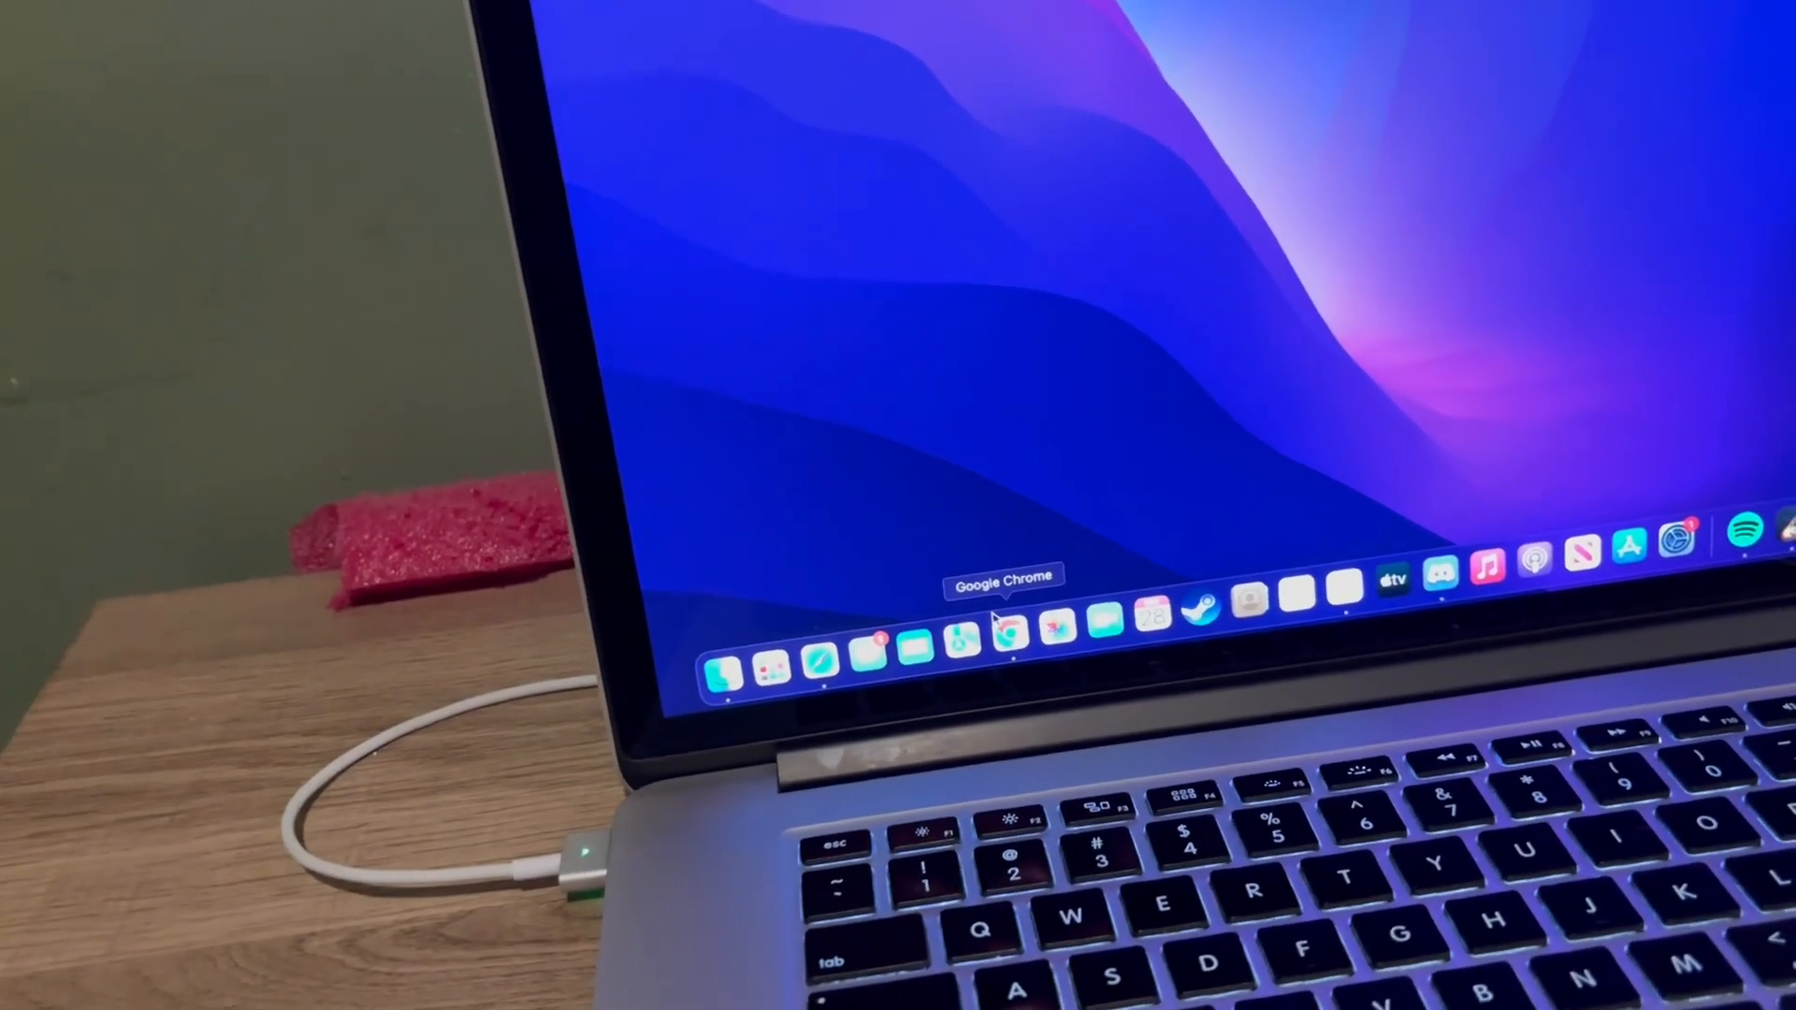
click(1010, 637)
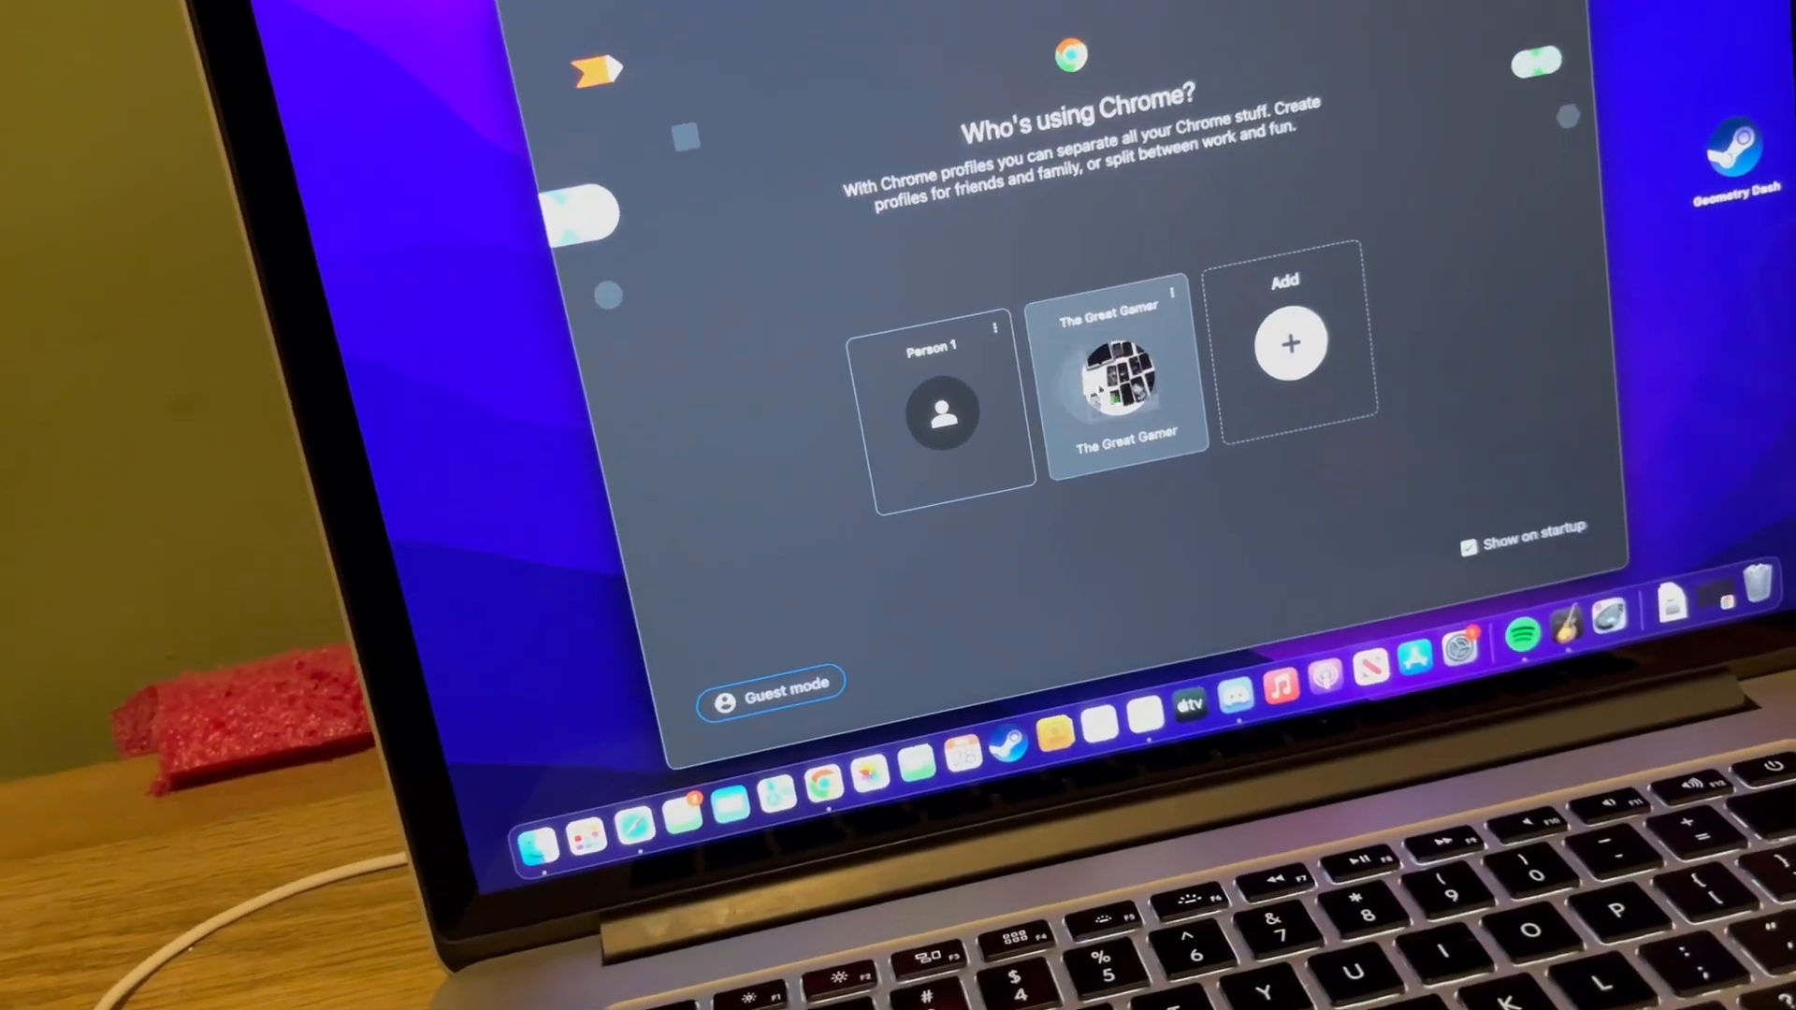
- Choose a Chrome profile, play a YouTube video, and check its quality settings
click(1123, 377)
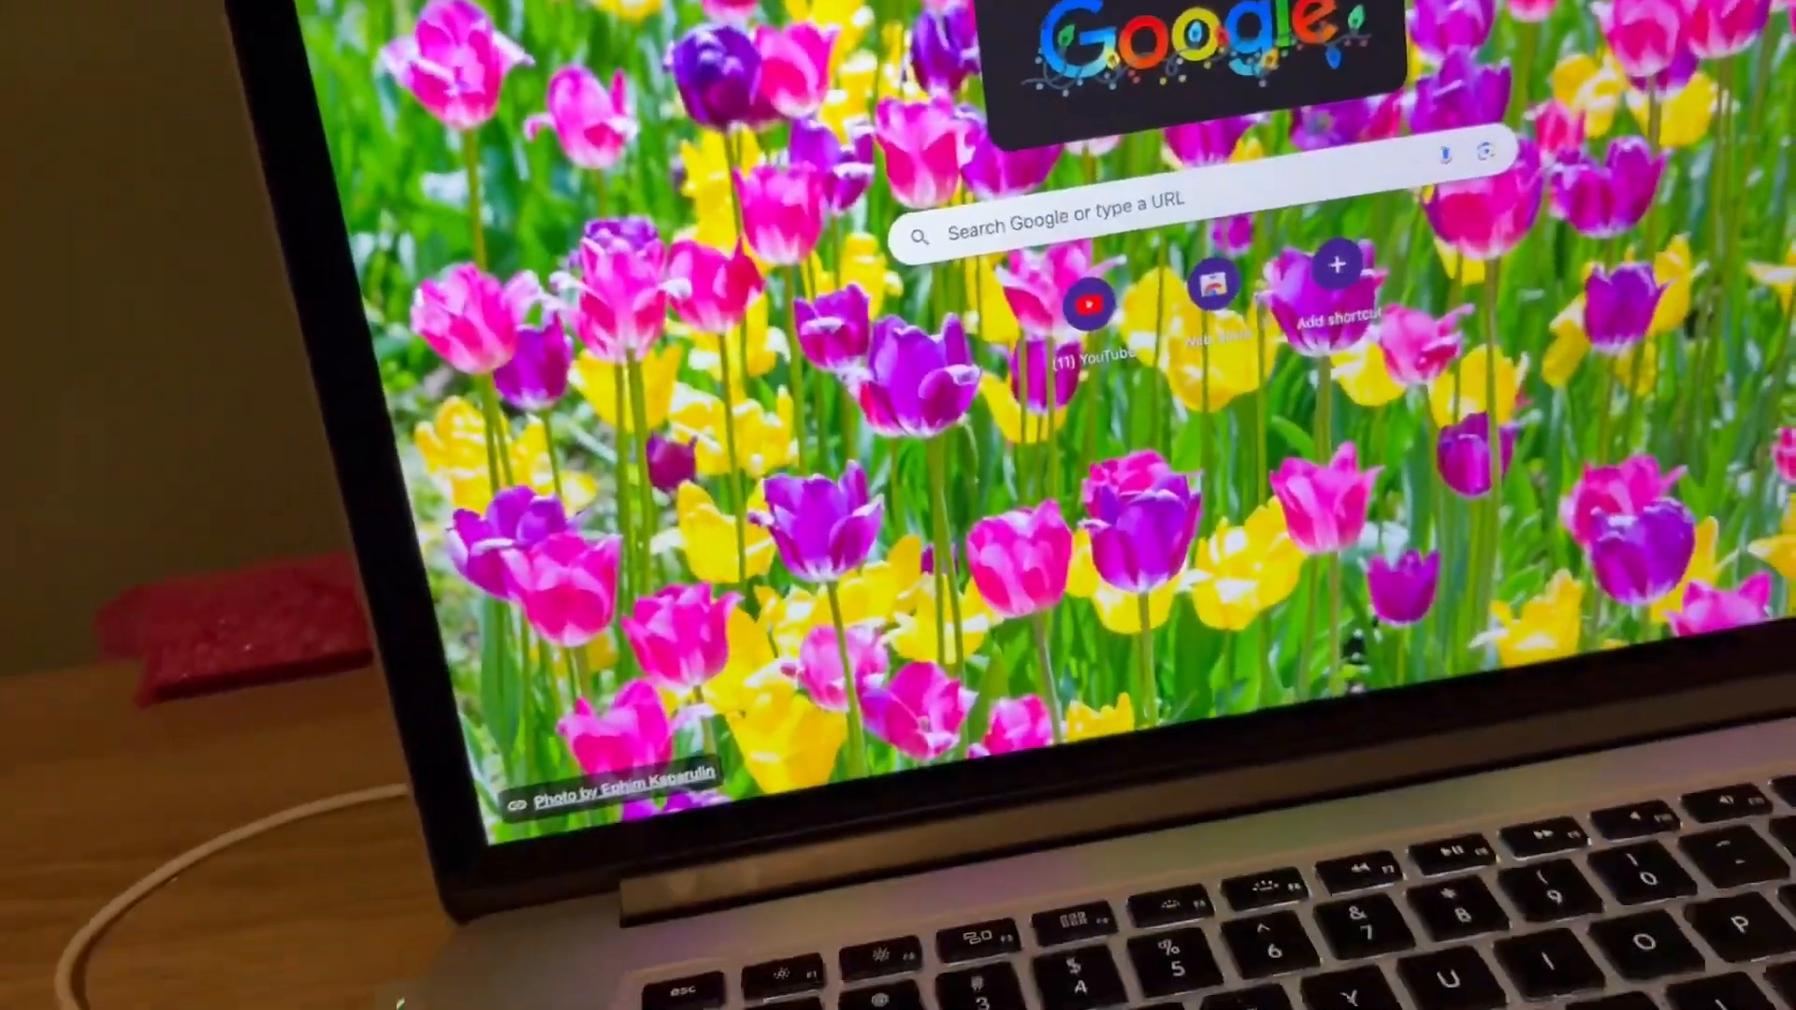
click(1089, 302)
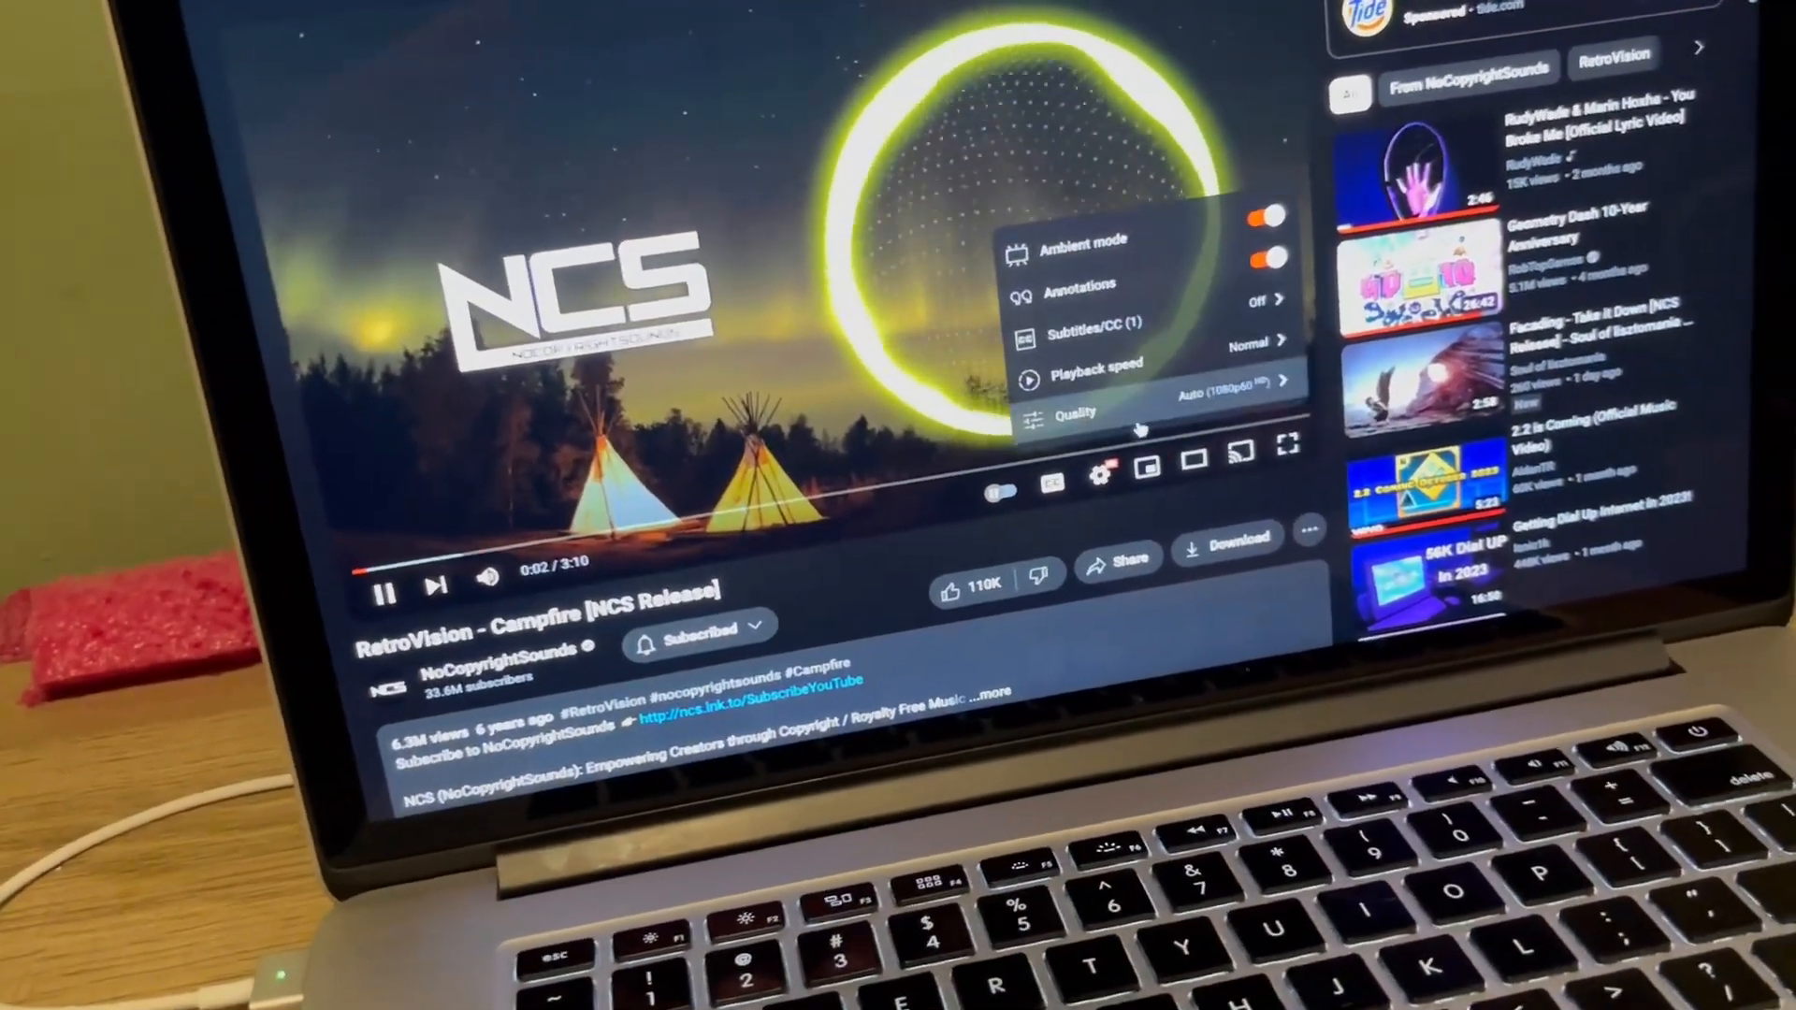
click(1075, 414)
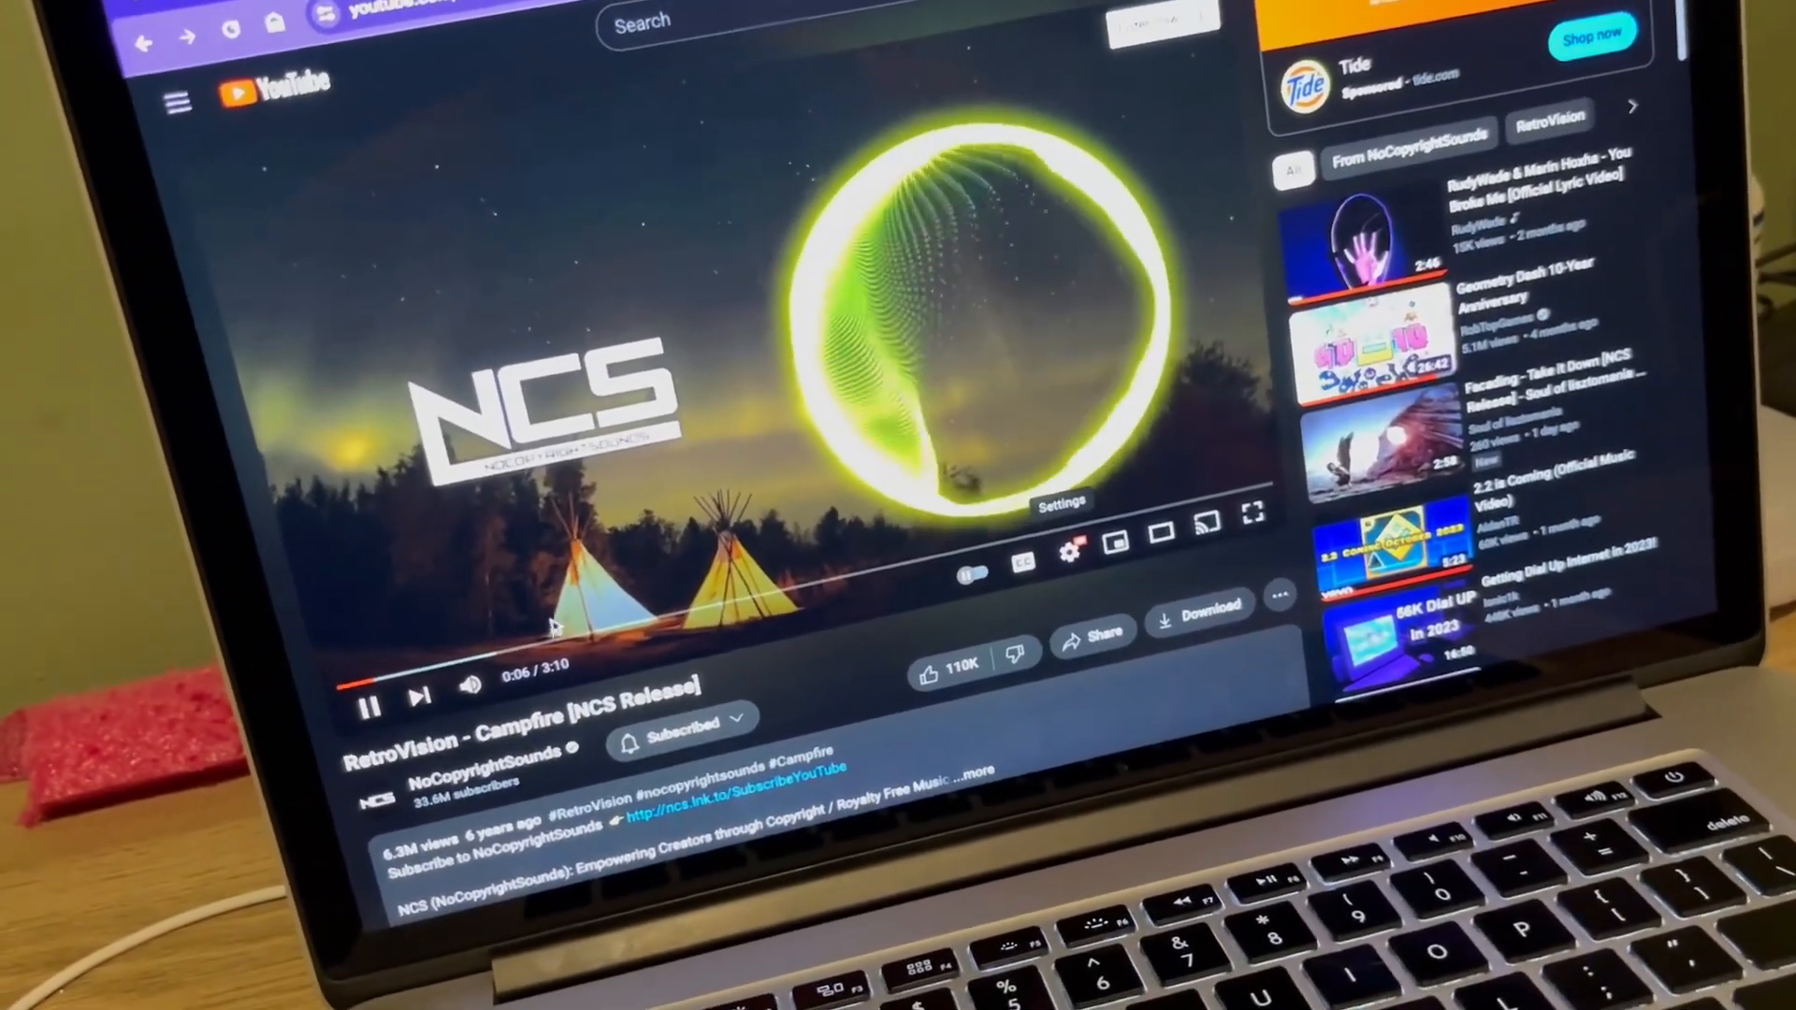
click(905, 584)
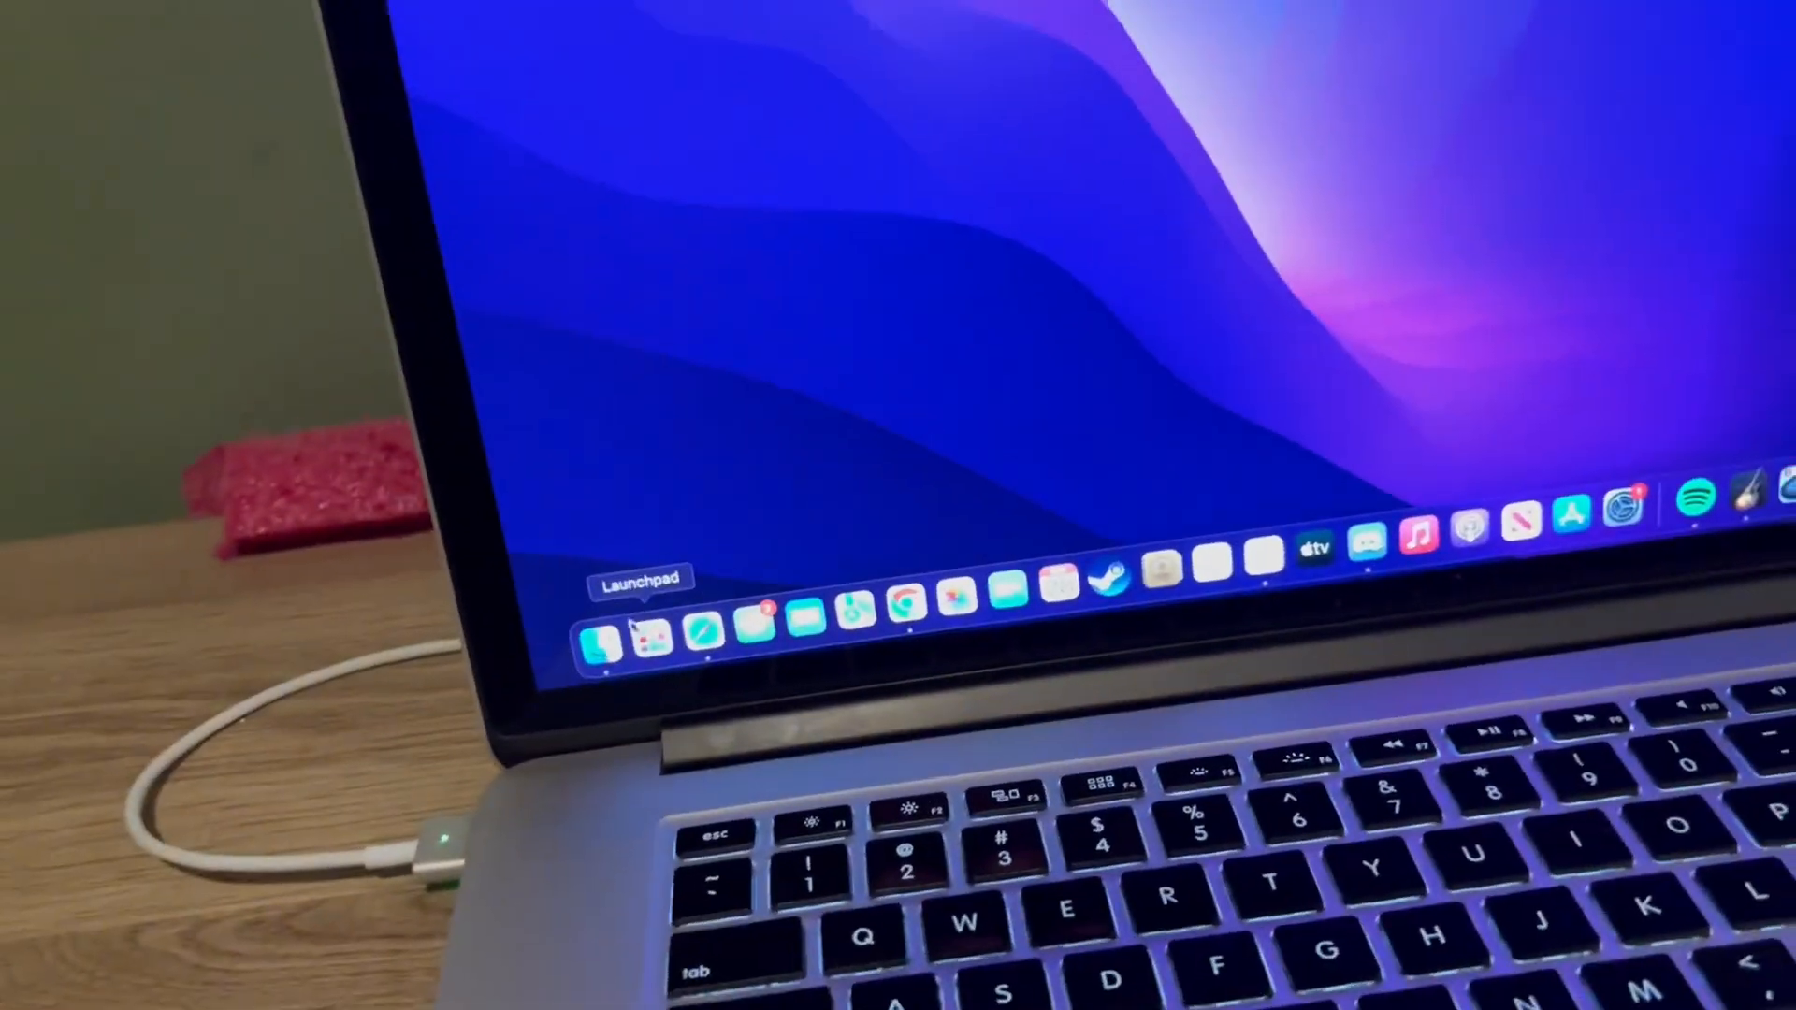
- Open Launchpad's Other folder holding Terminal, Disk Utility and Activity Monitor
click(601, 631)
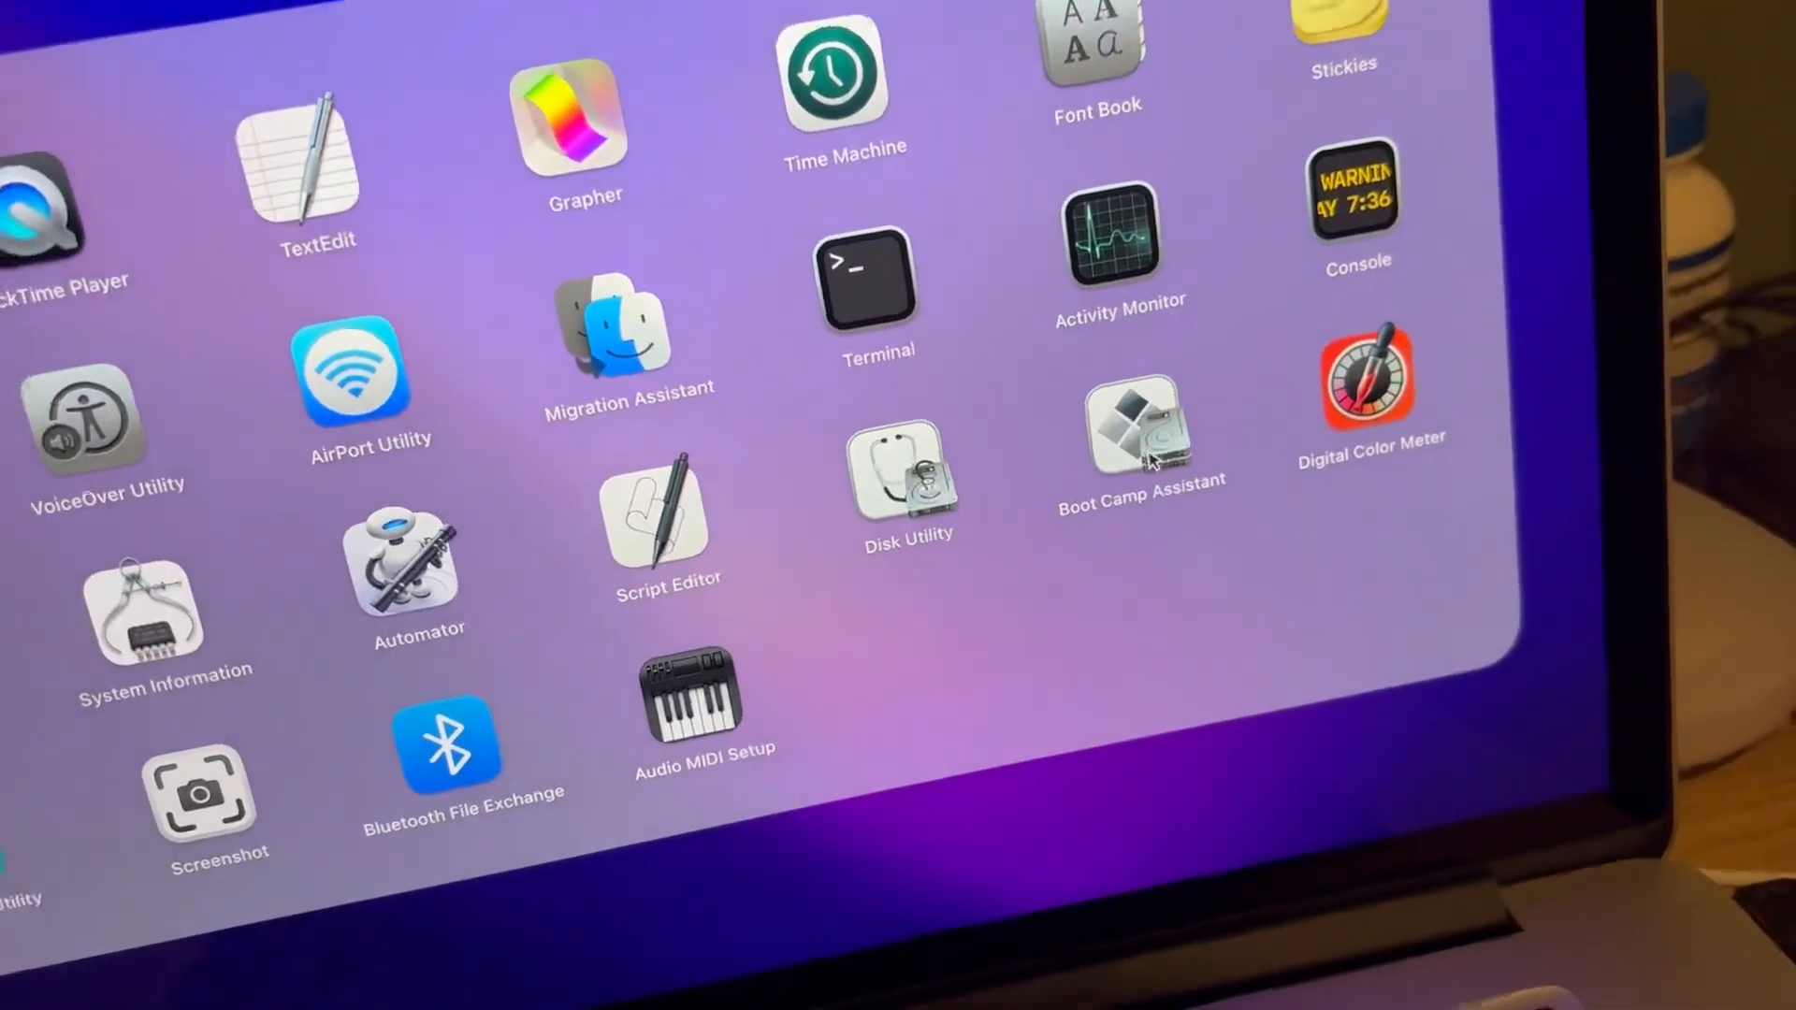
double_click(1142, 430)
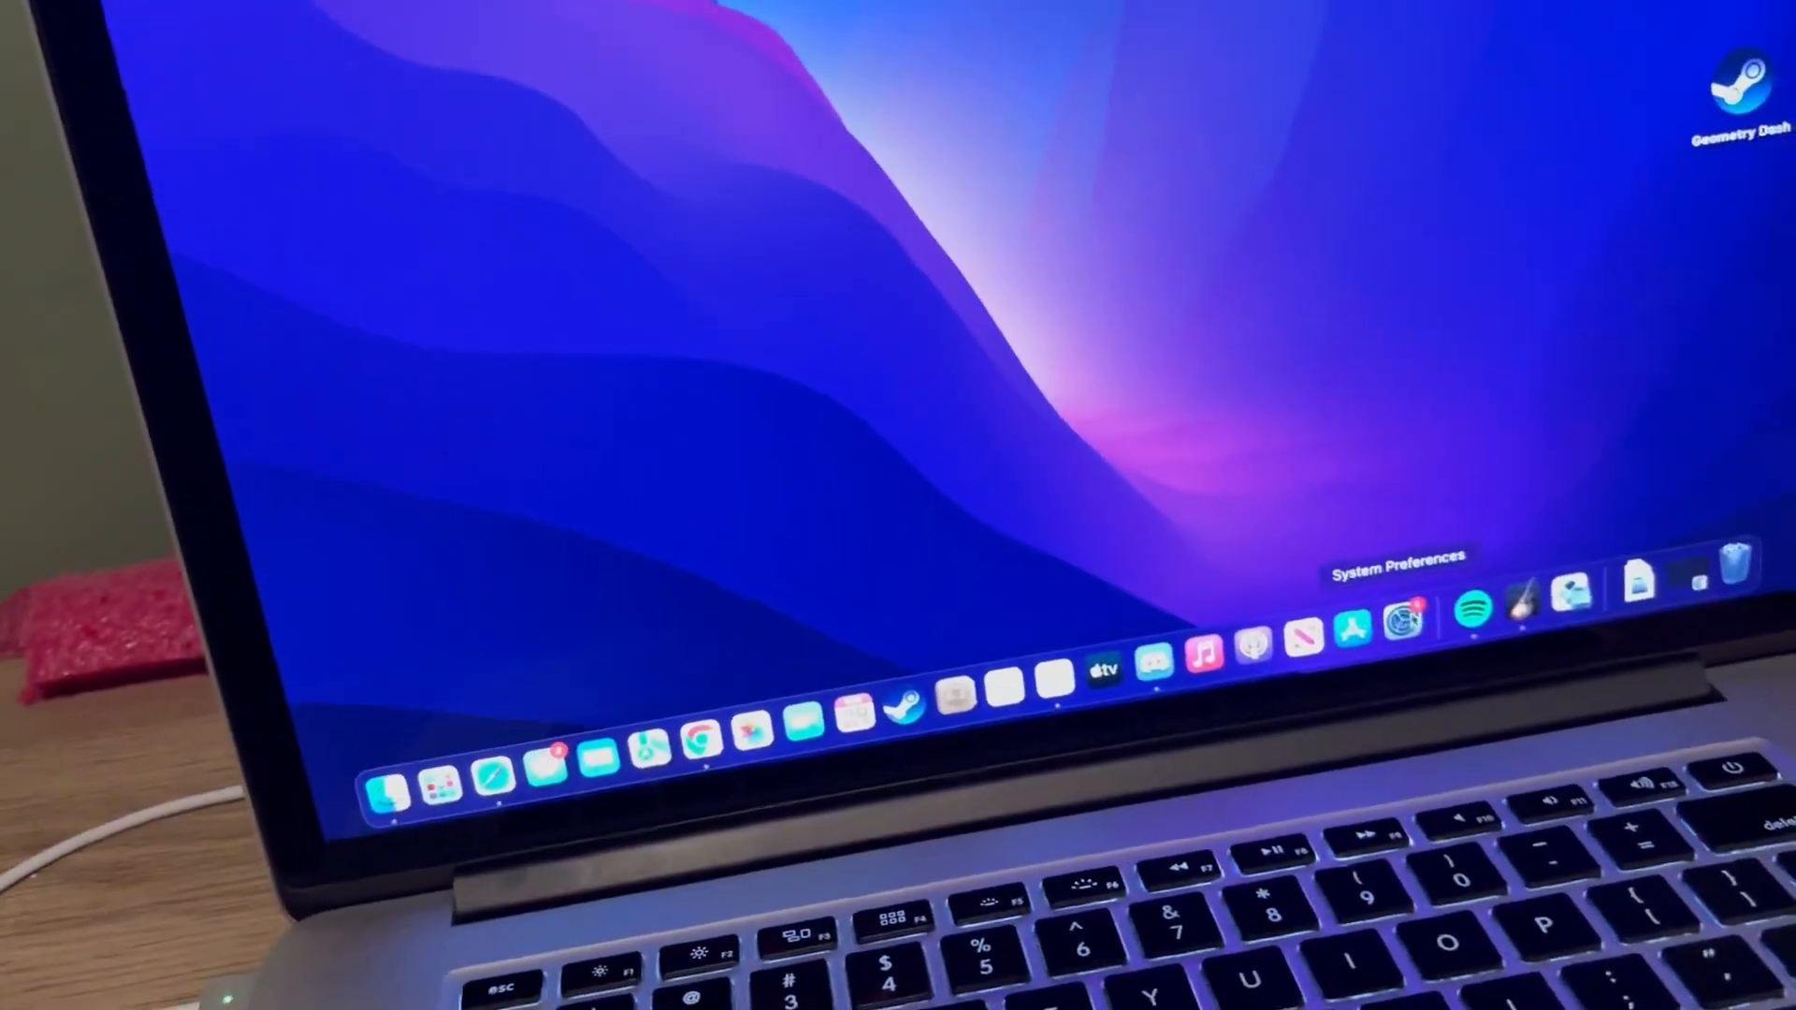
- Set Siri's voice to Voice 4, close System Preferences, and dismiss Siri's reply
click(1398, 592)
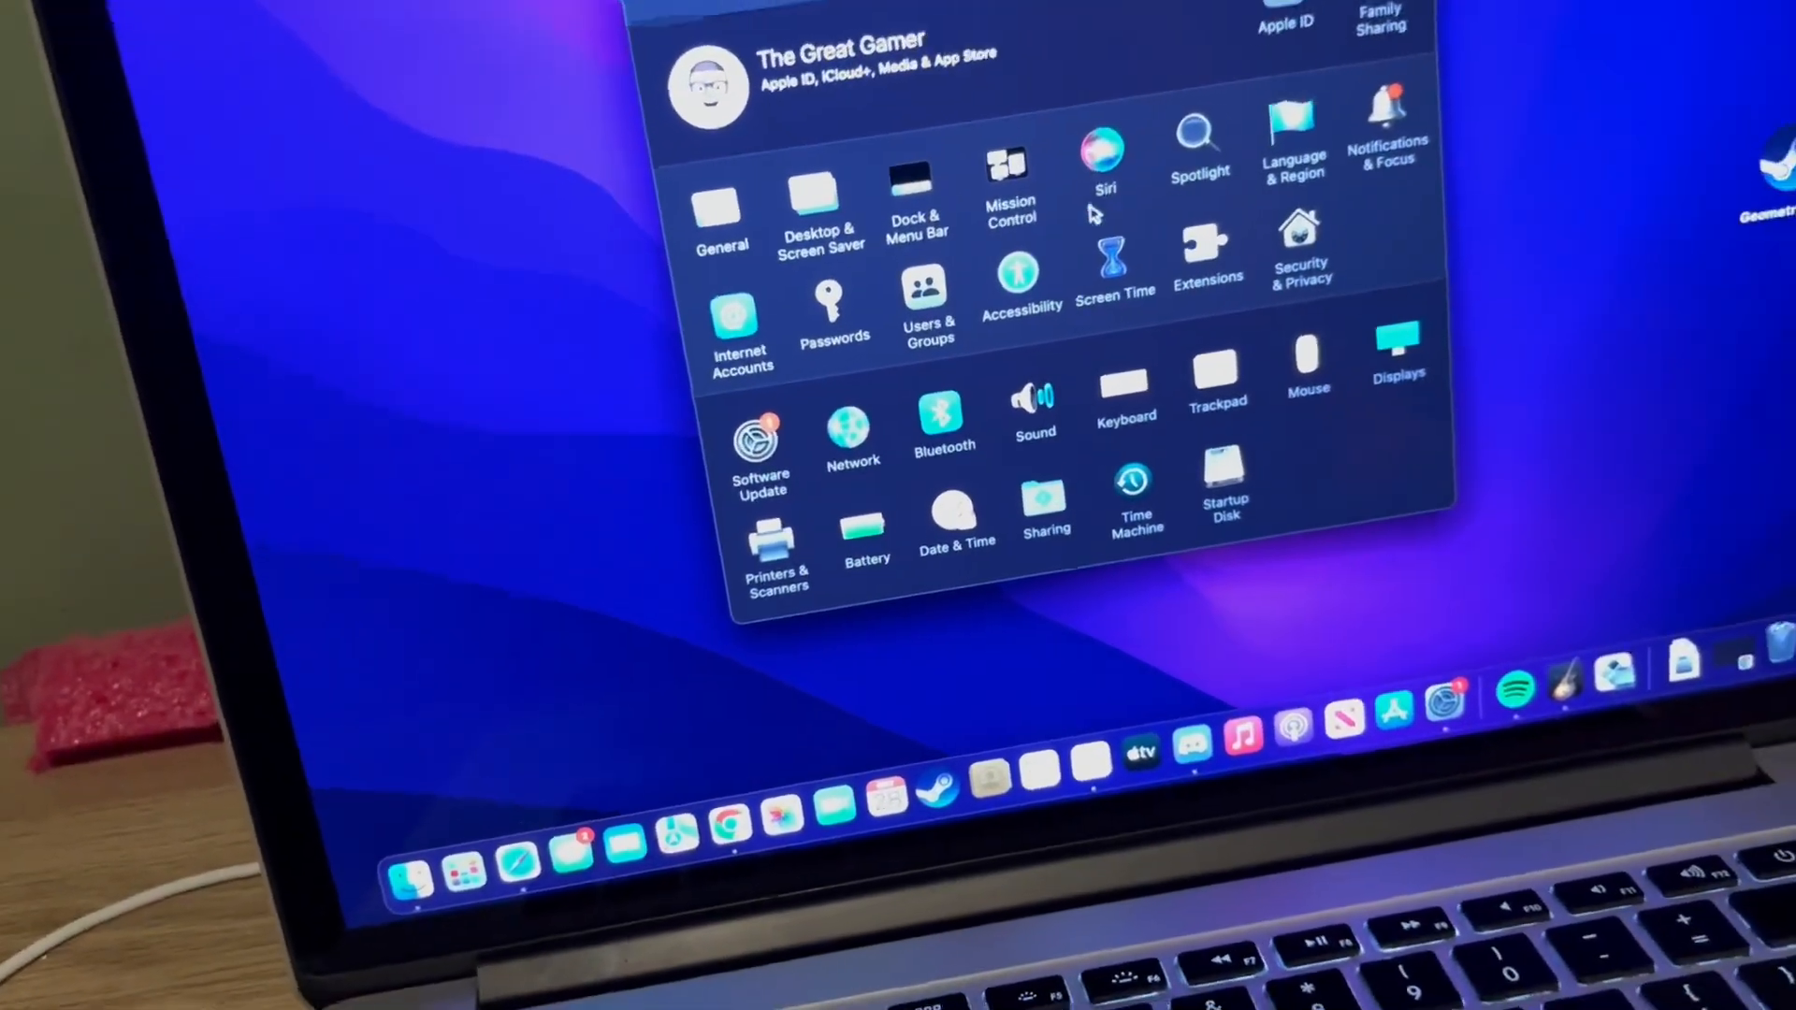
click(1102, 149)
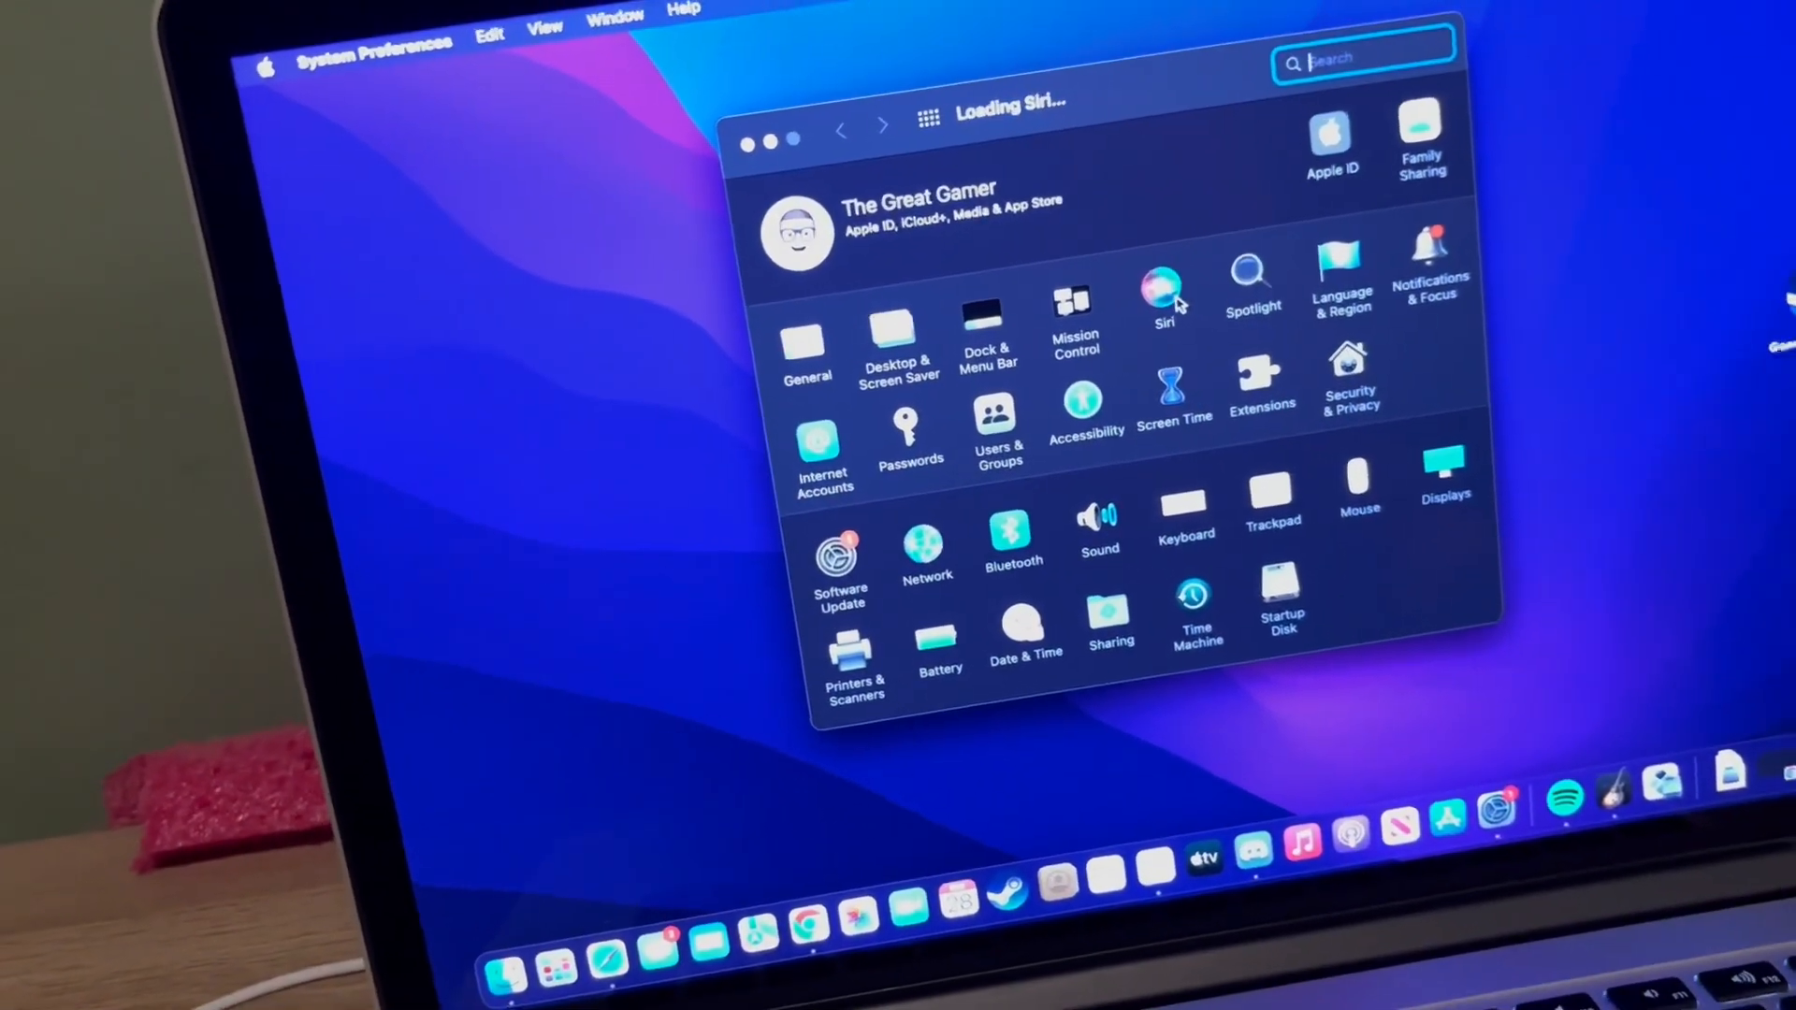
click(1164, 281)
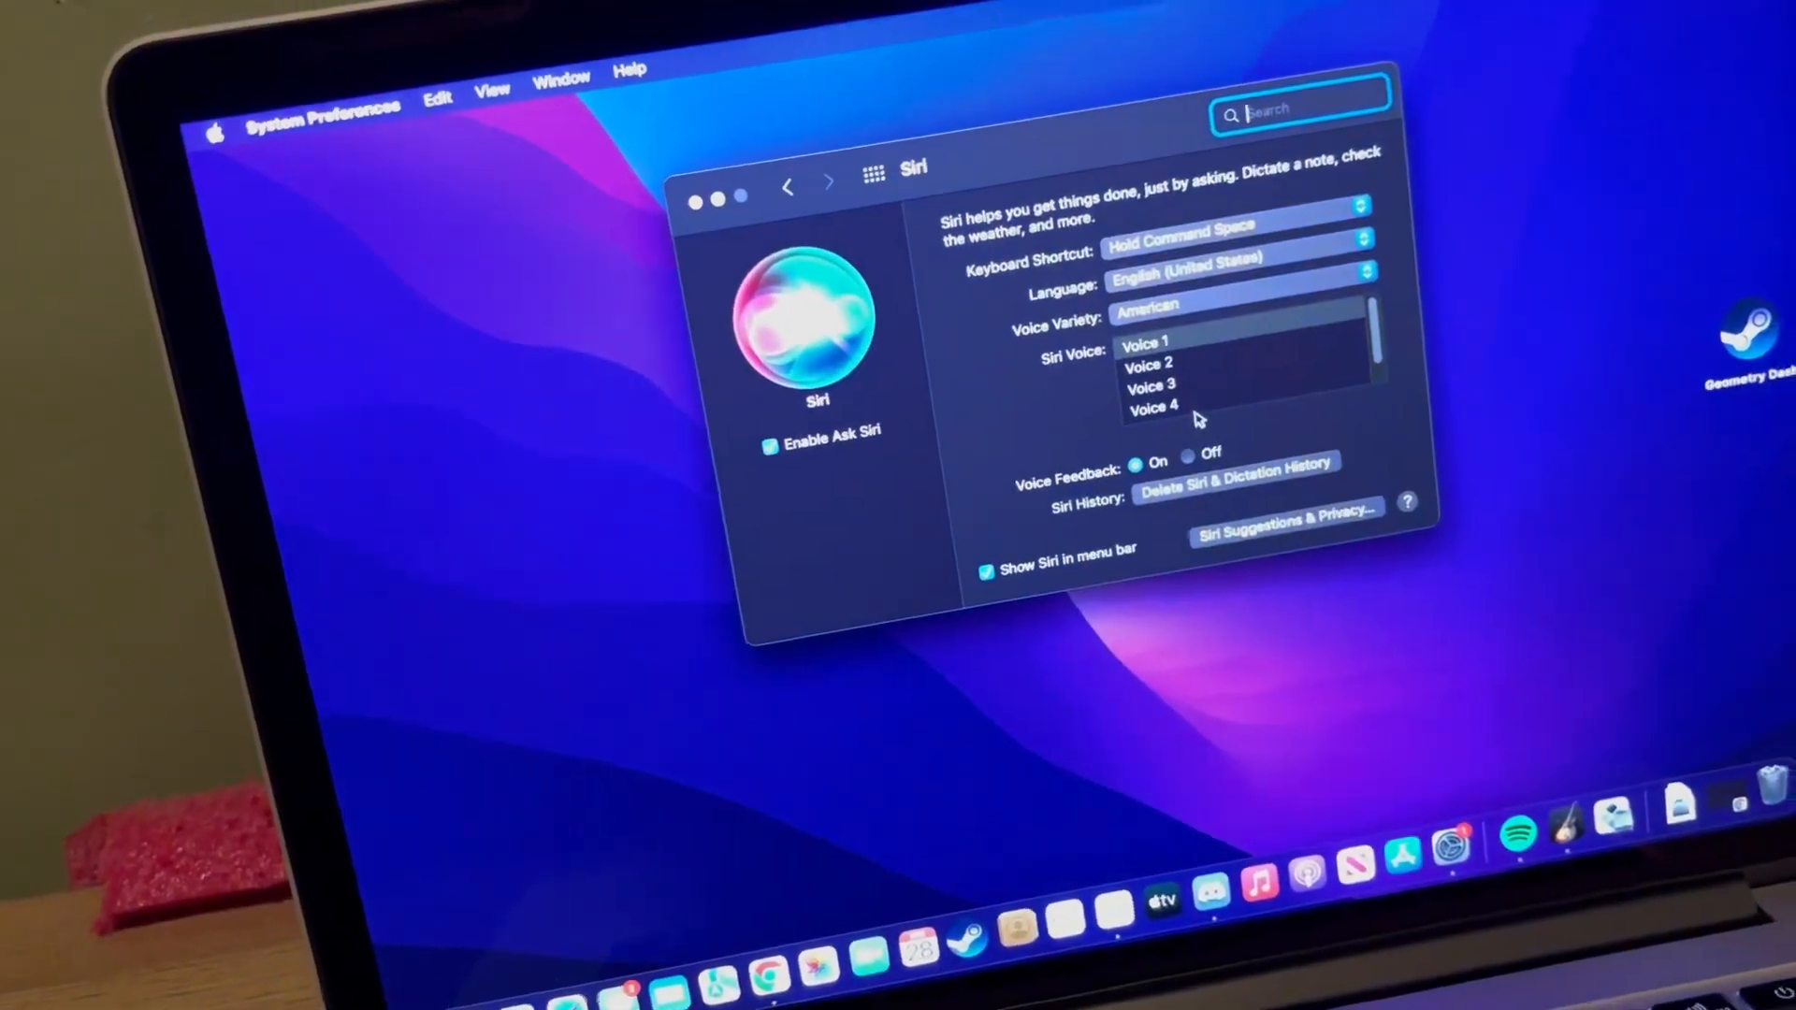
click(1152, 408)
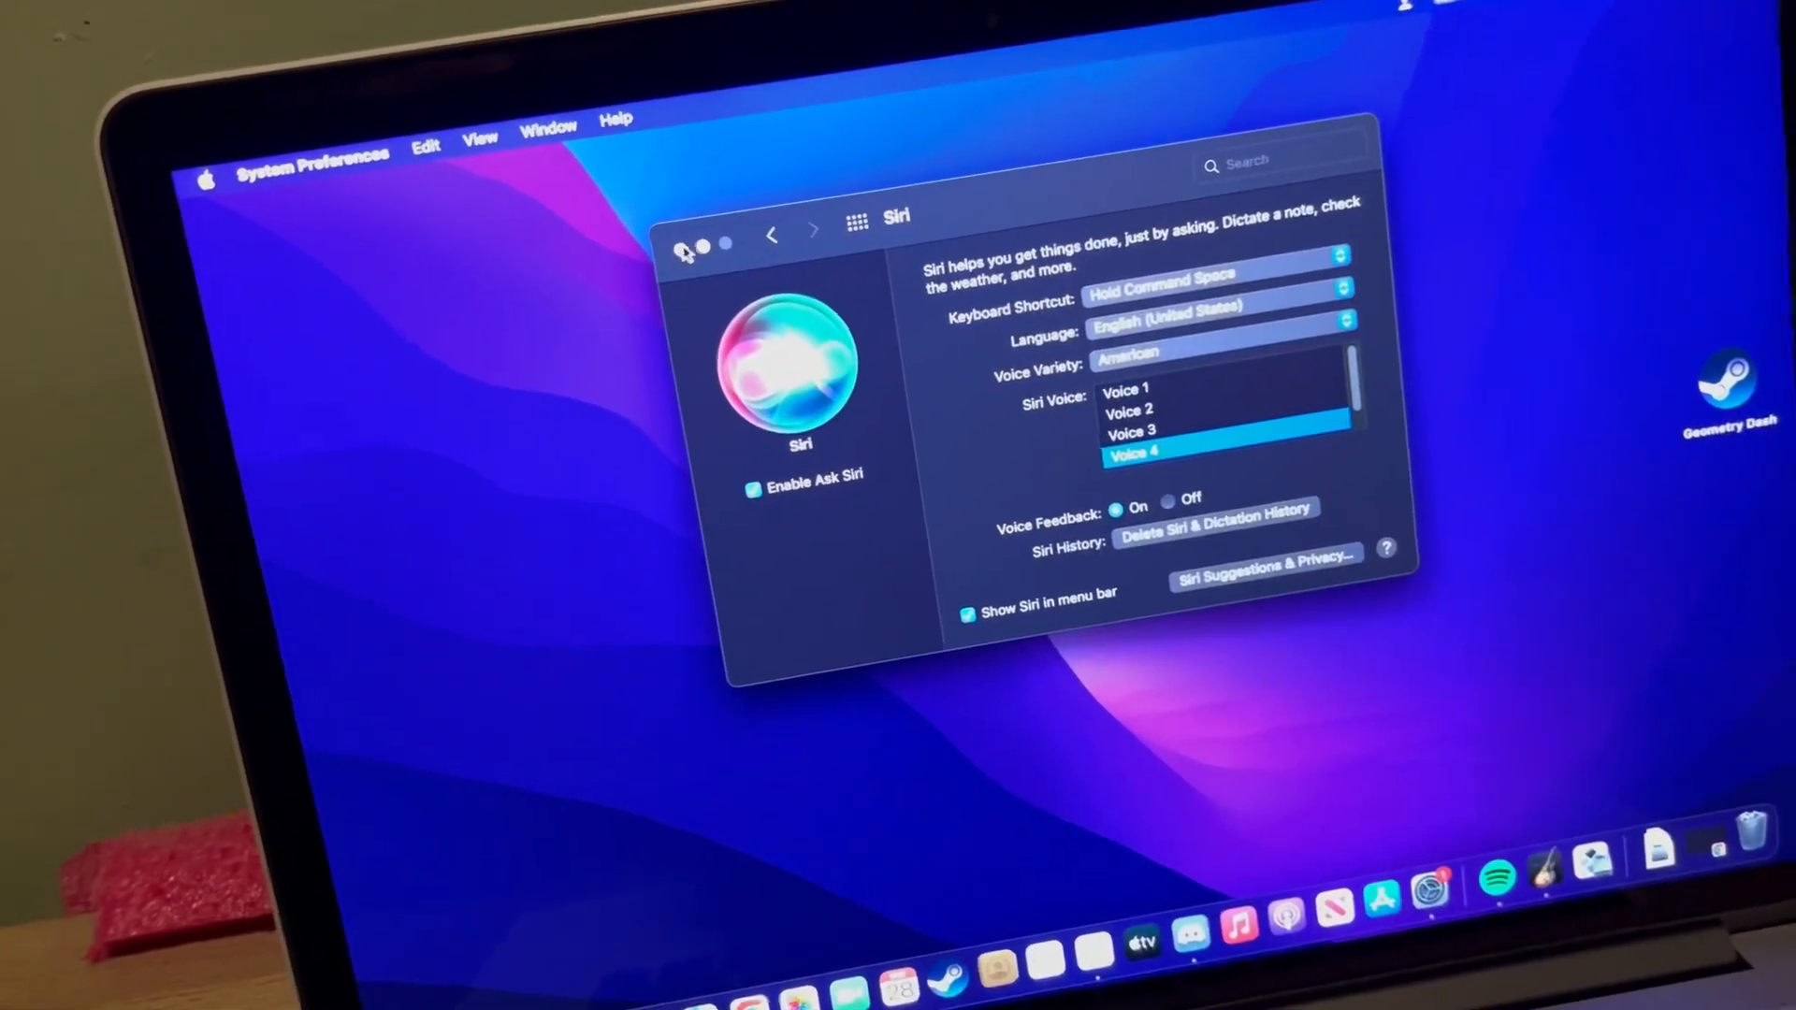
click(684, 251)
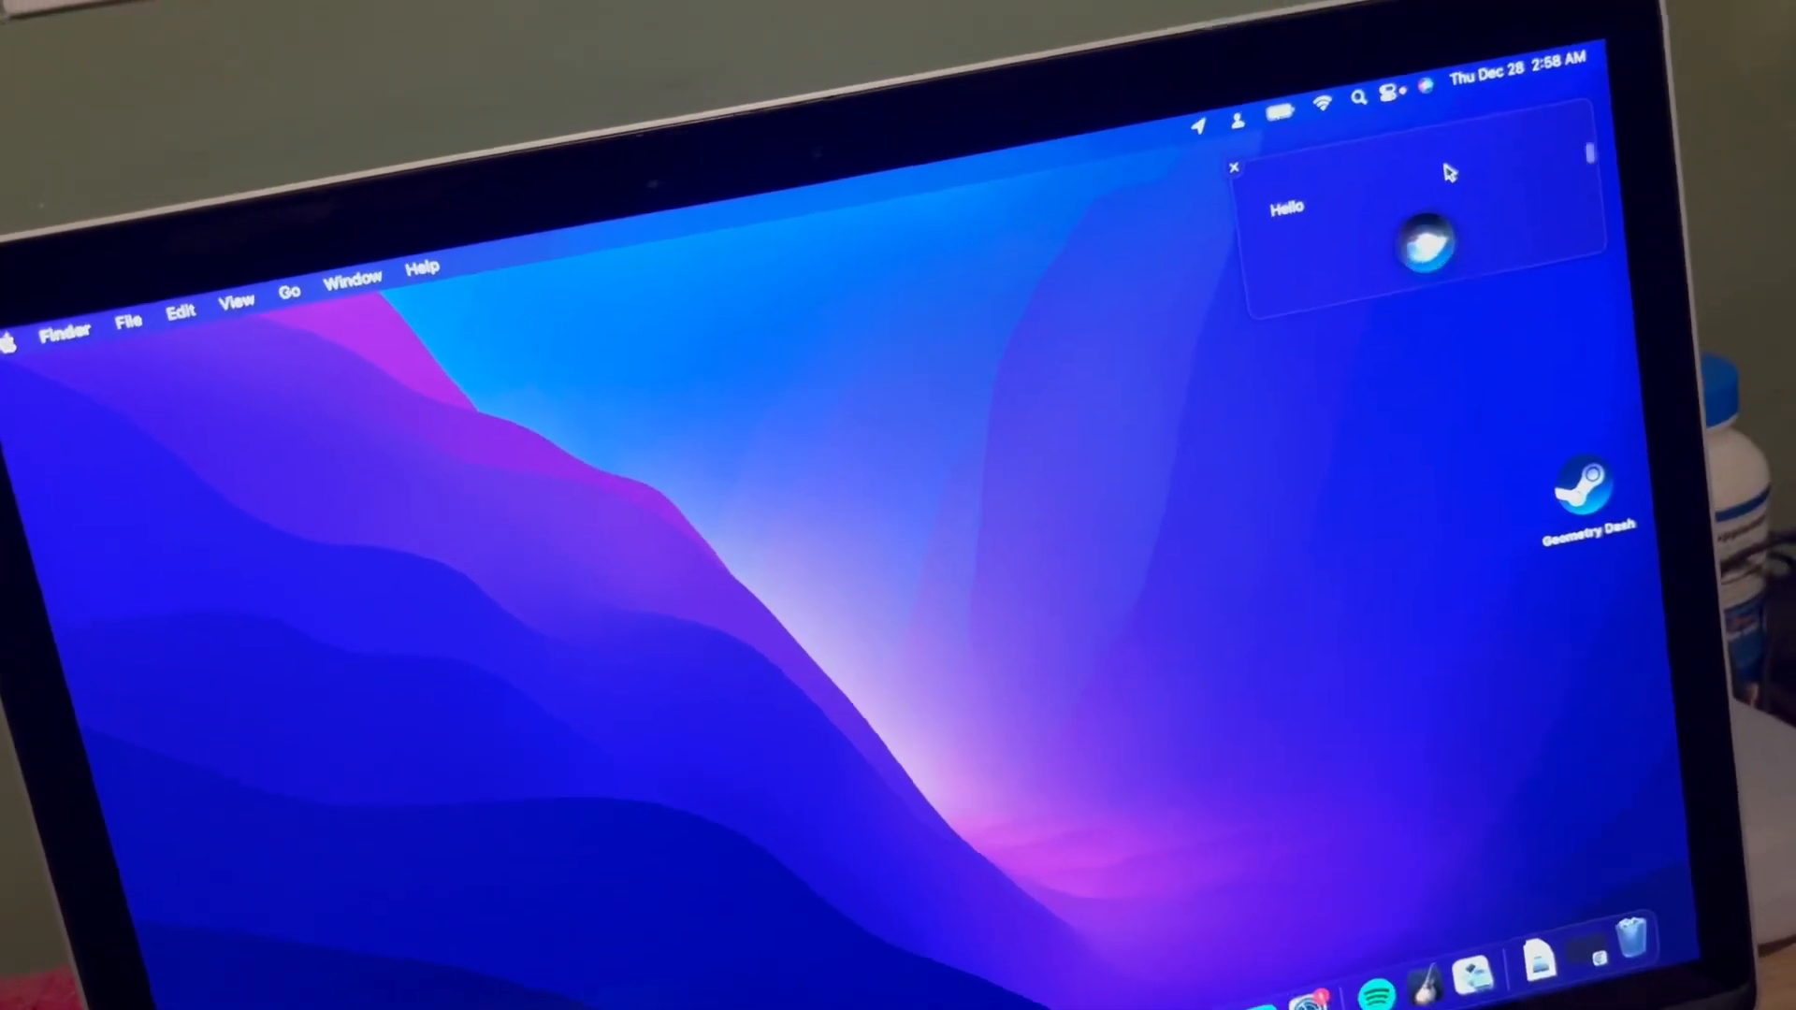
click(1235, 168)
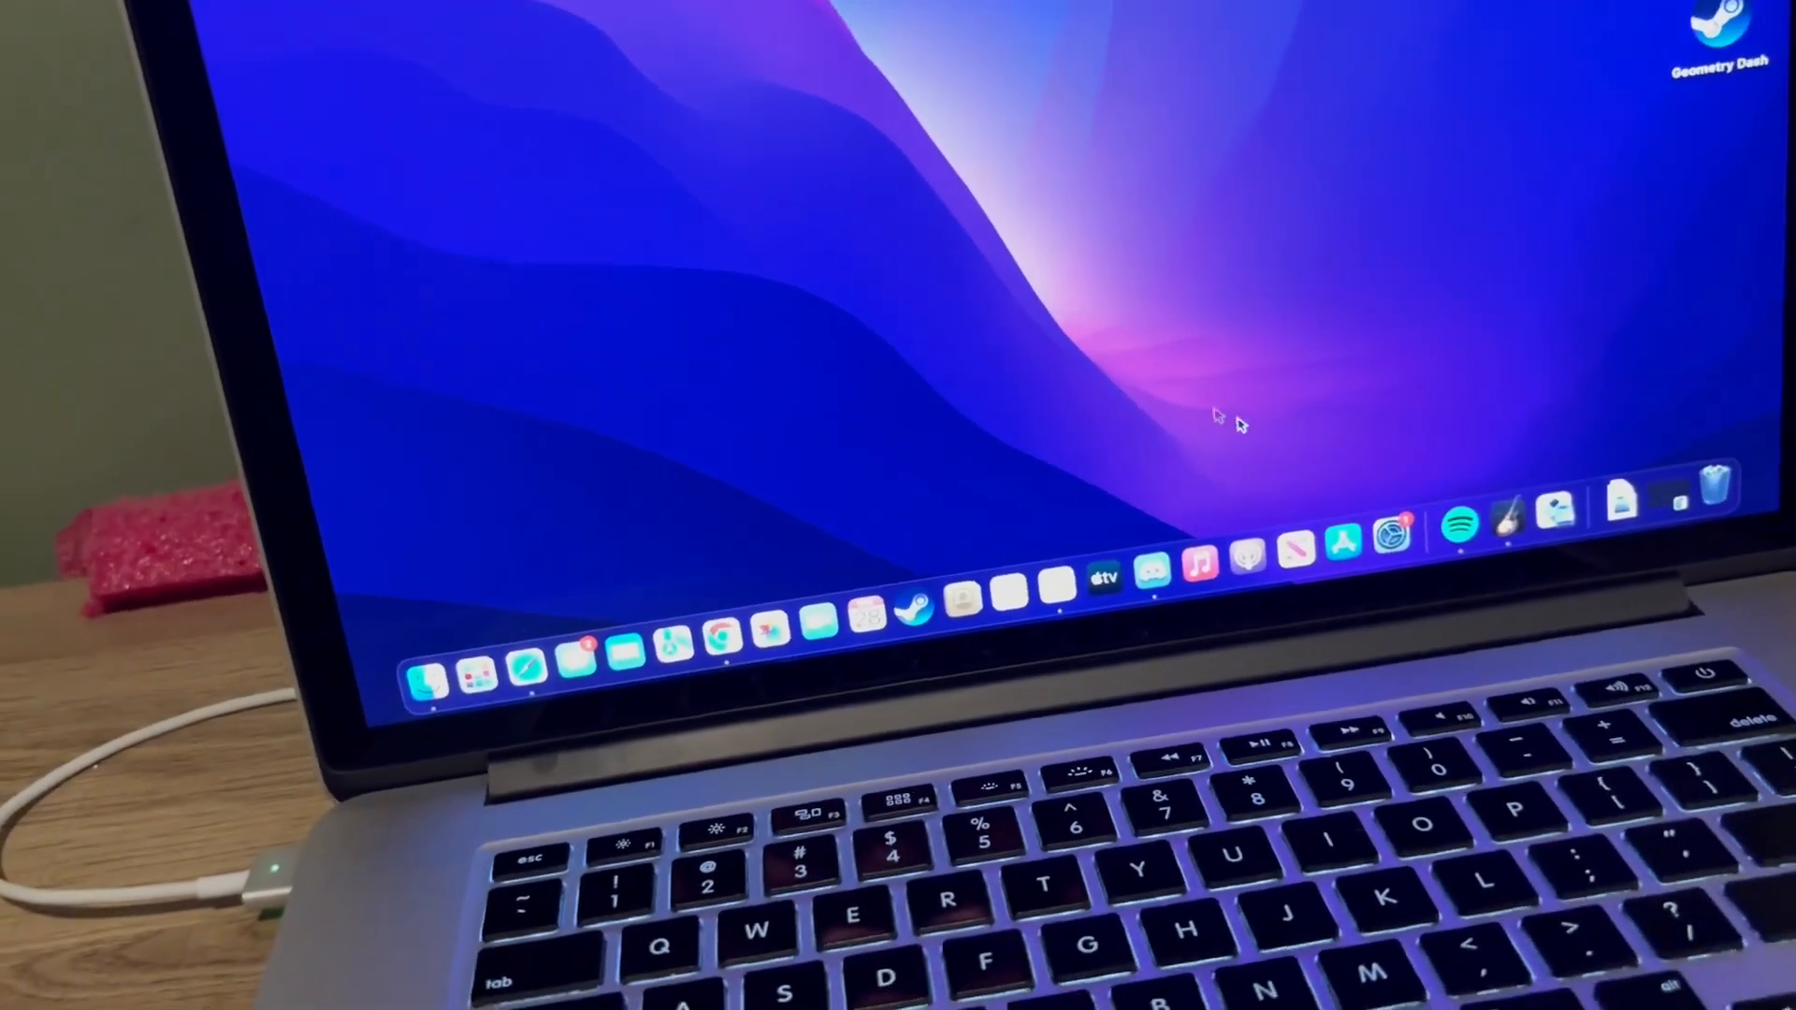
- View the macOS Sonoma 14.2.1 upgrade offer, close it, and reopen System Preferences
click(1393, 539)
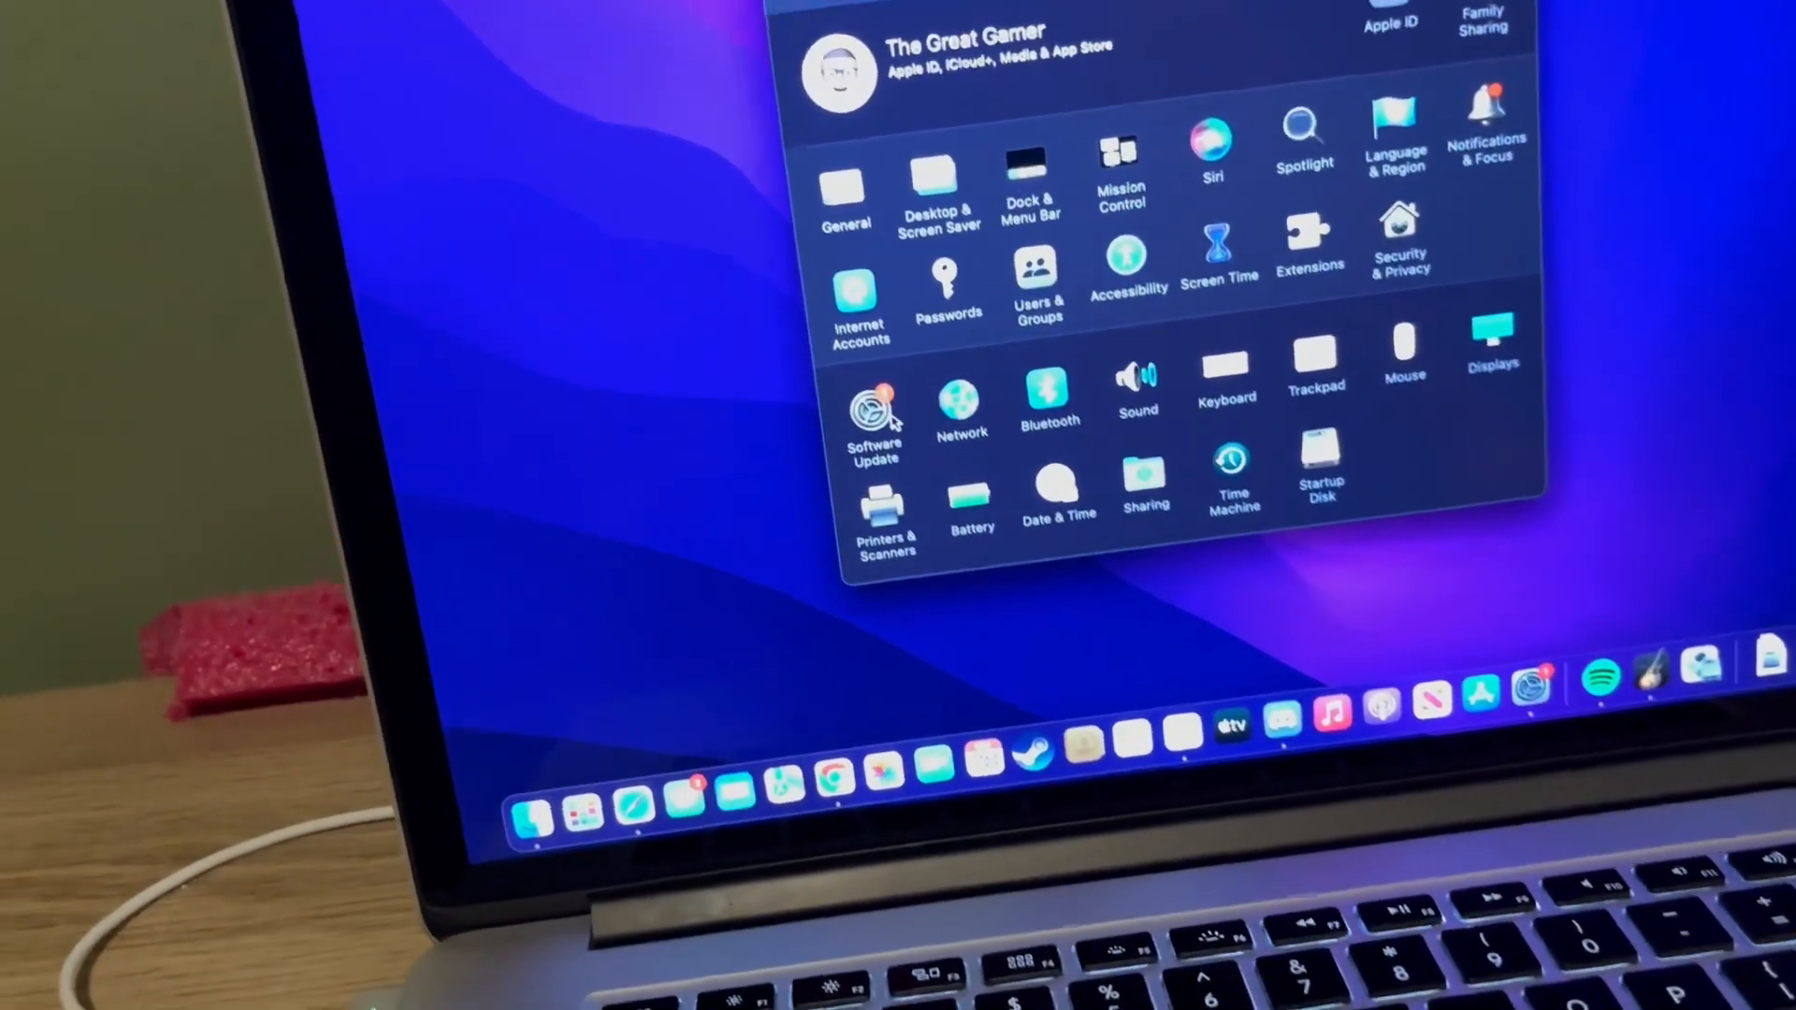
click(873, 413)
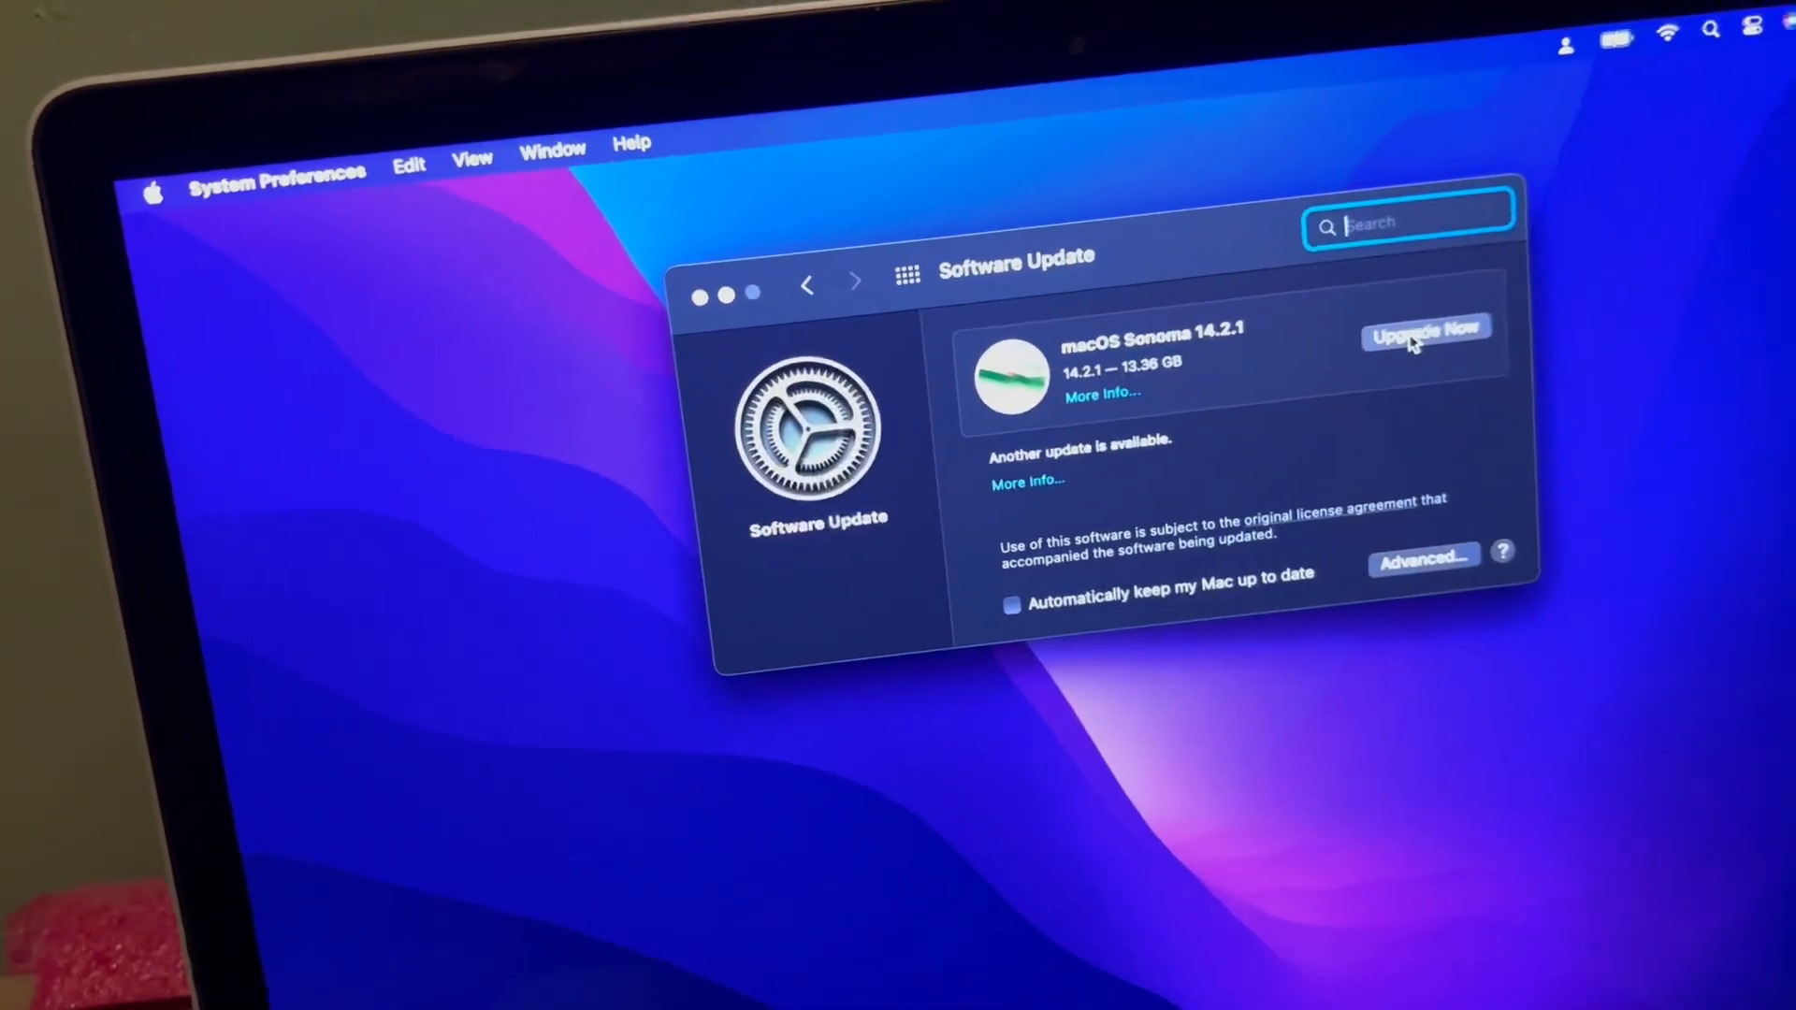
click(1428, 330)
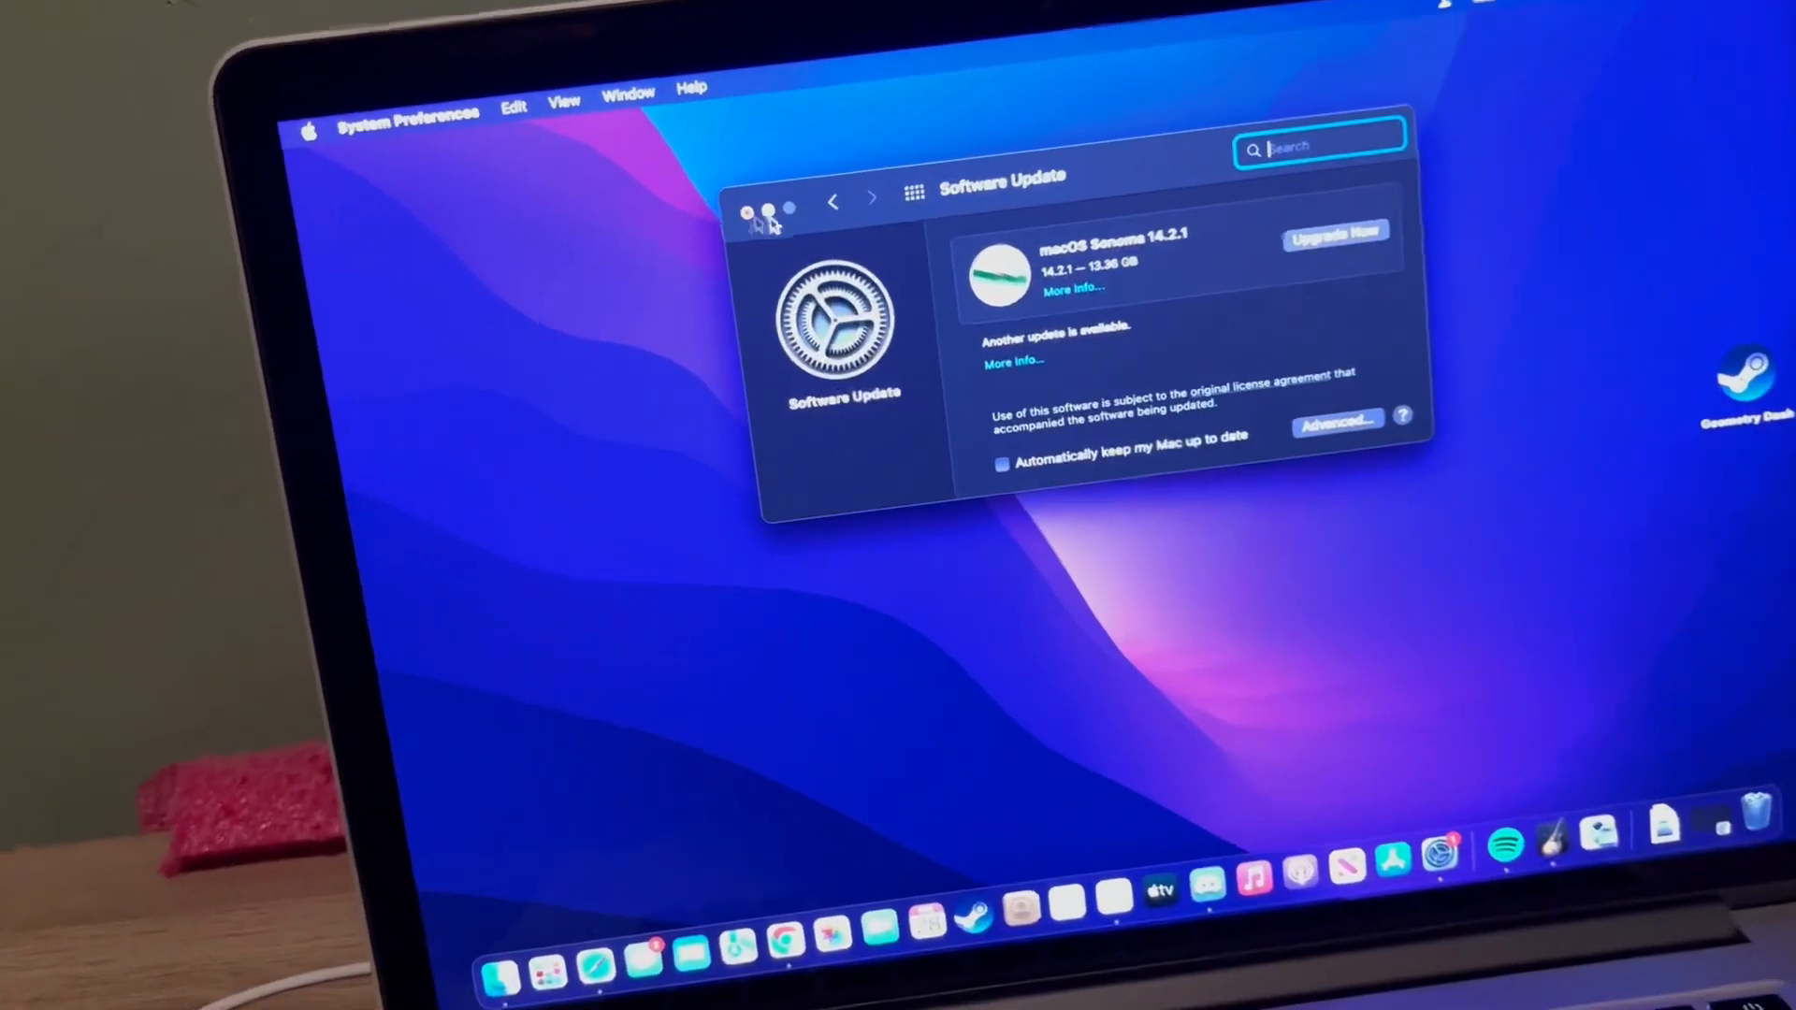
click(746, 212)
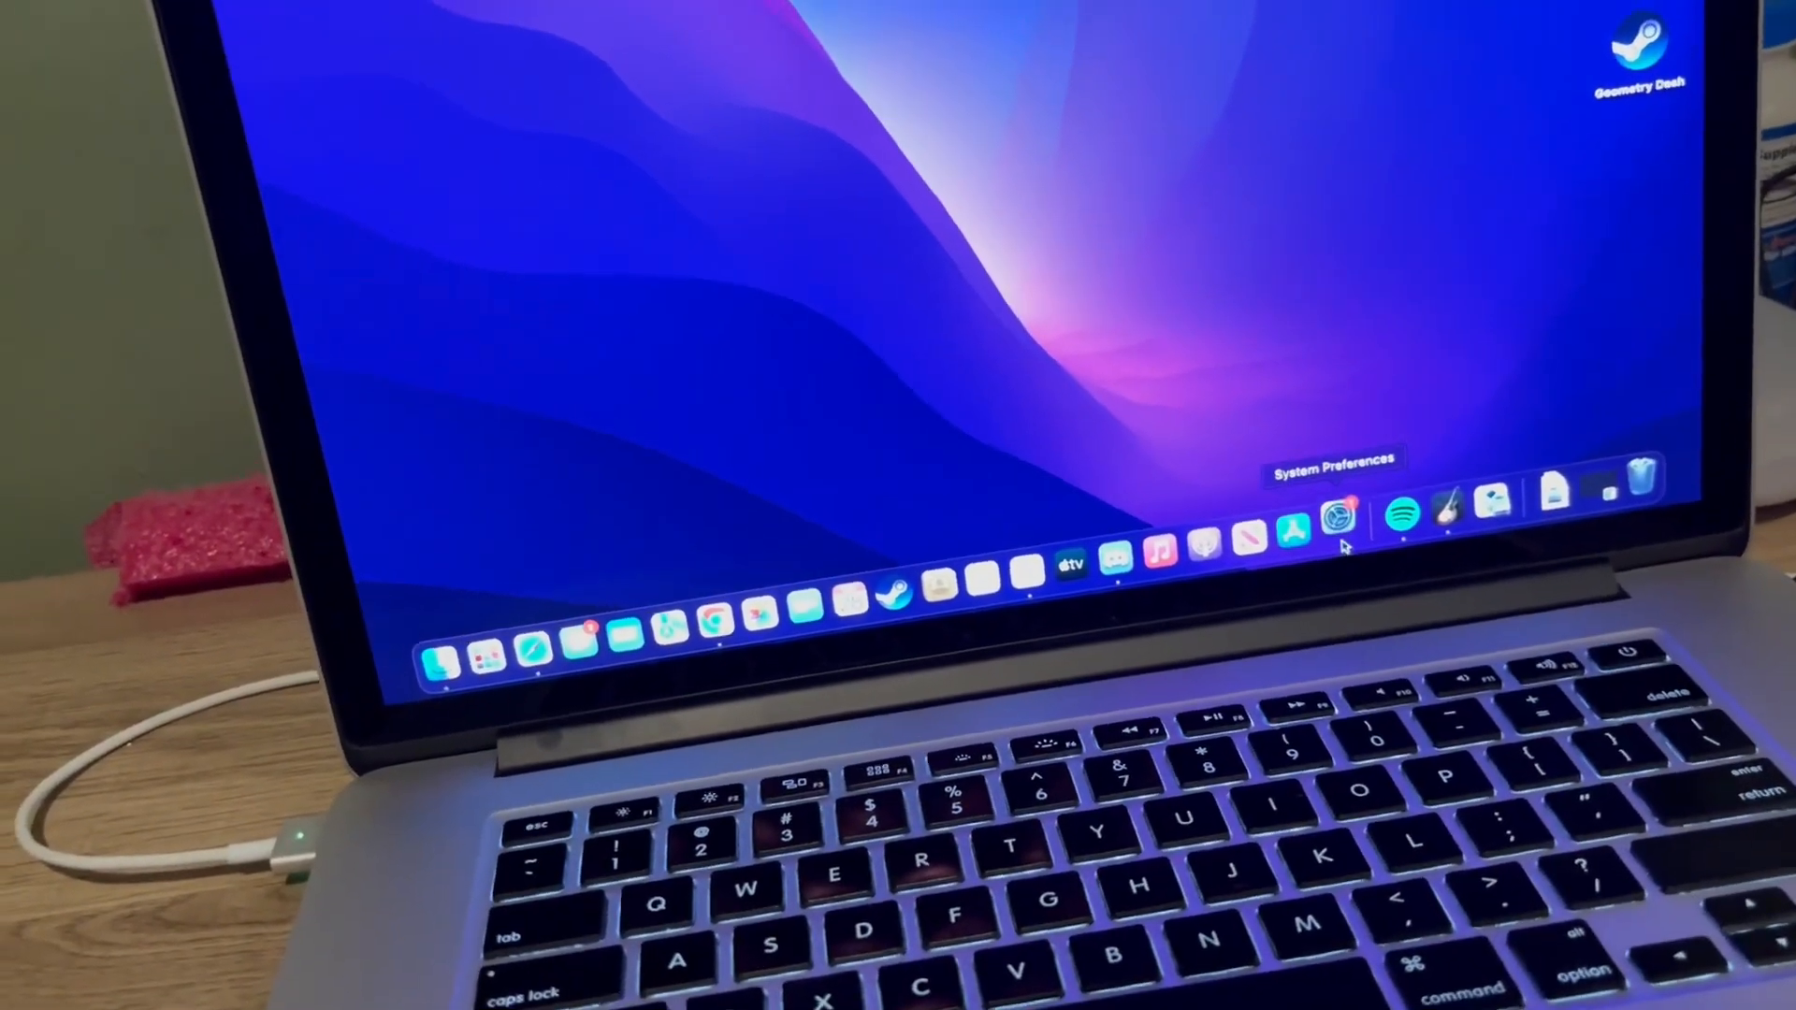
click(1337, 516)
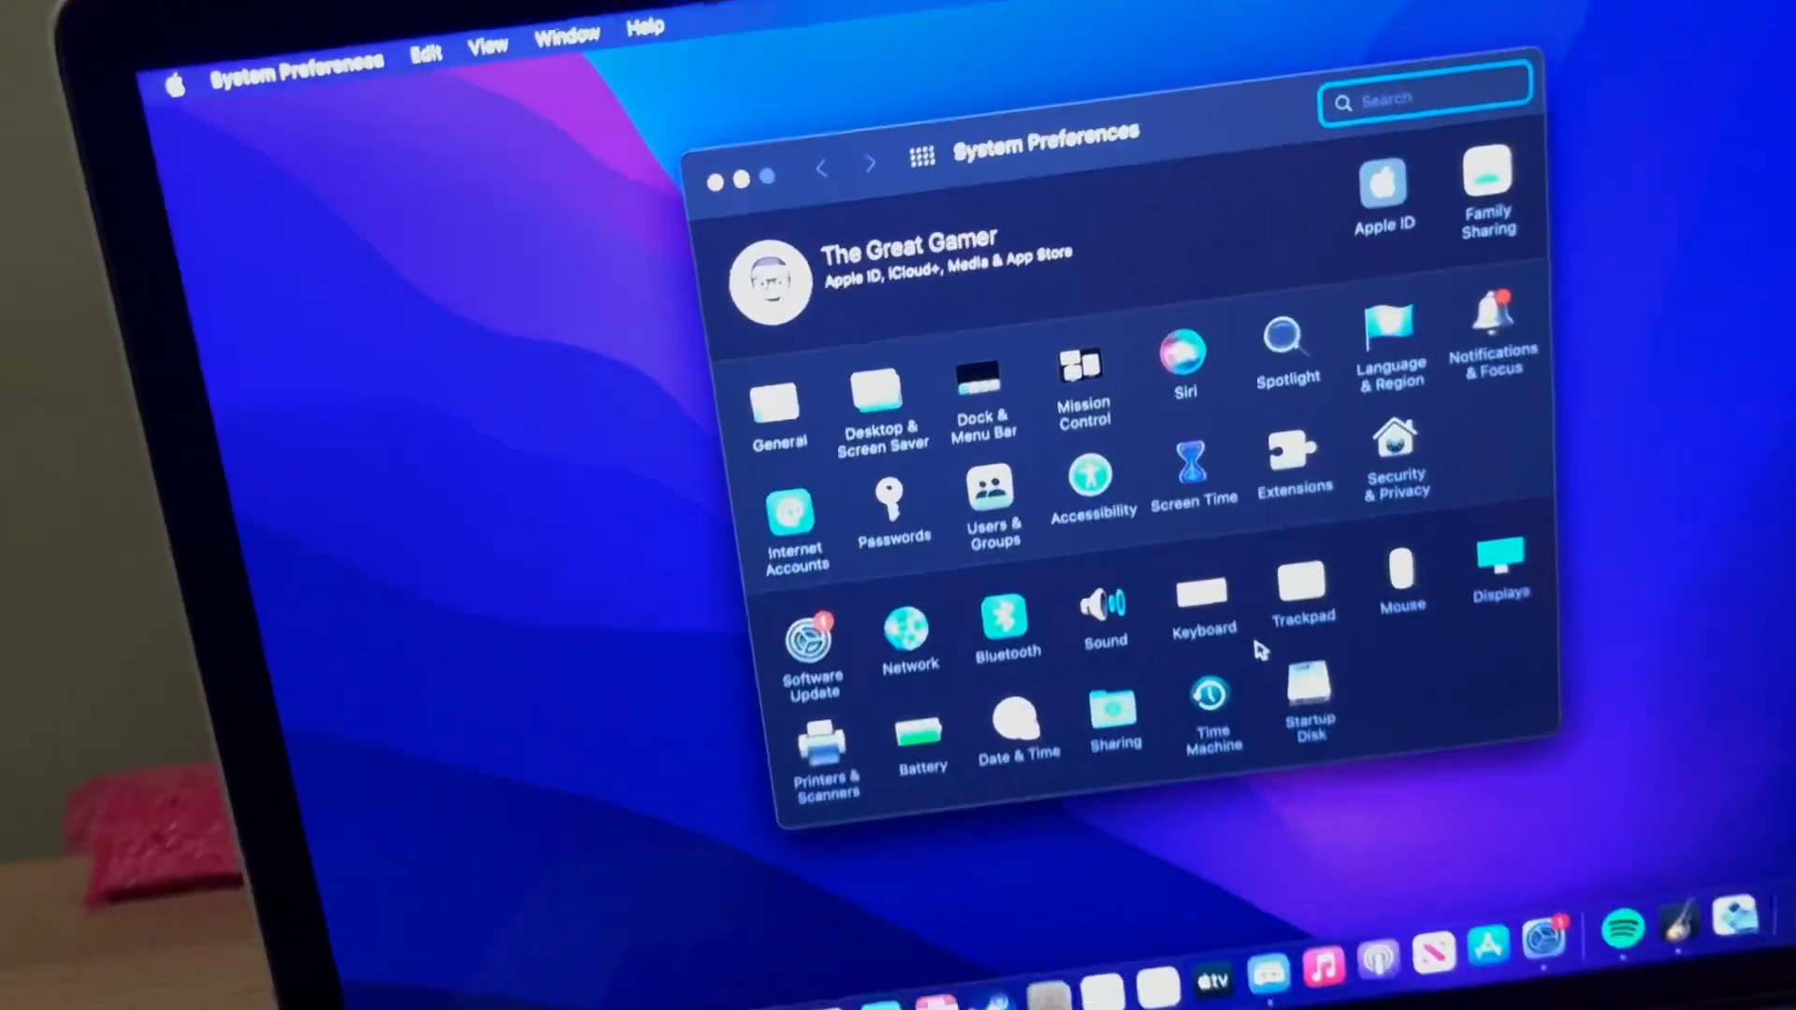